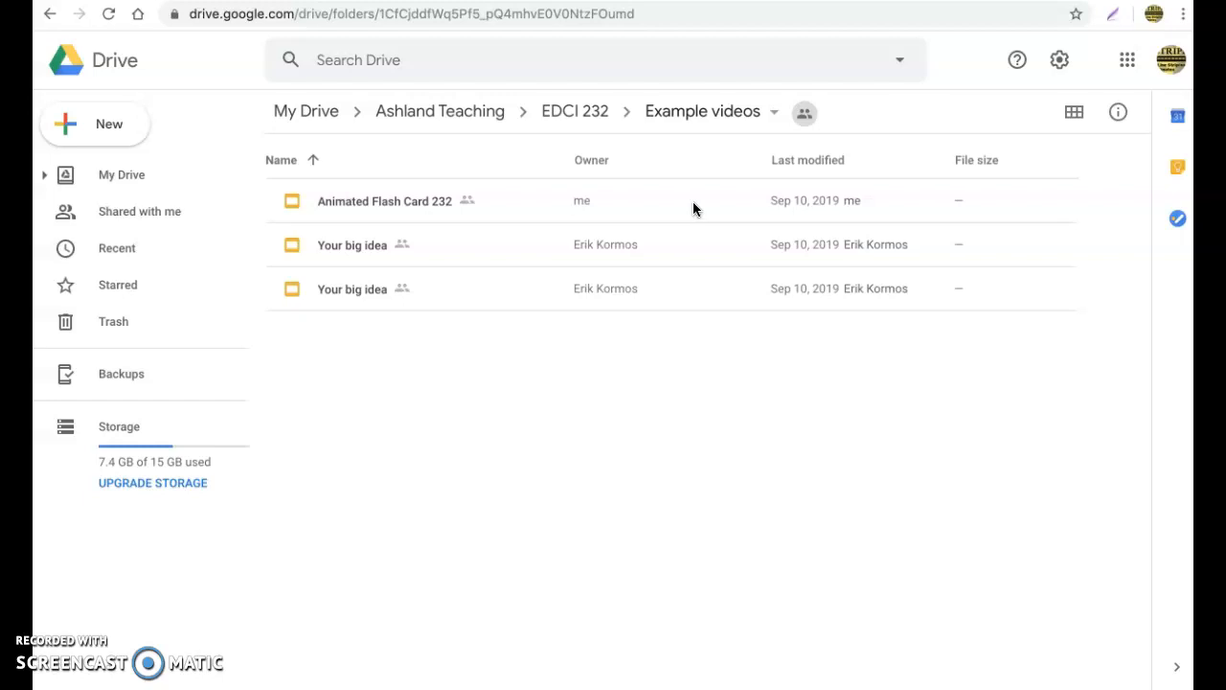
# Create a new Google Sheets spreadsheet in the shared Example videos folder.
pyautogui.click(95, 123)
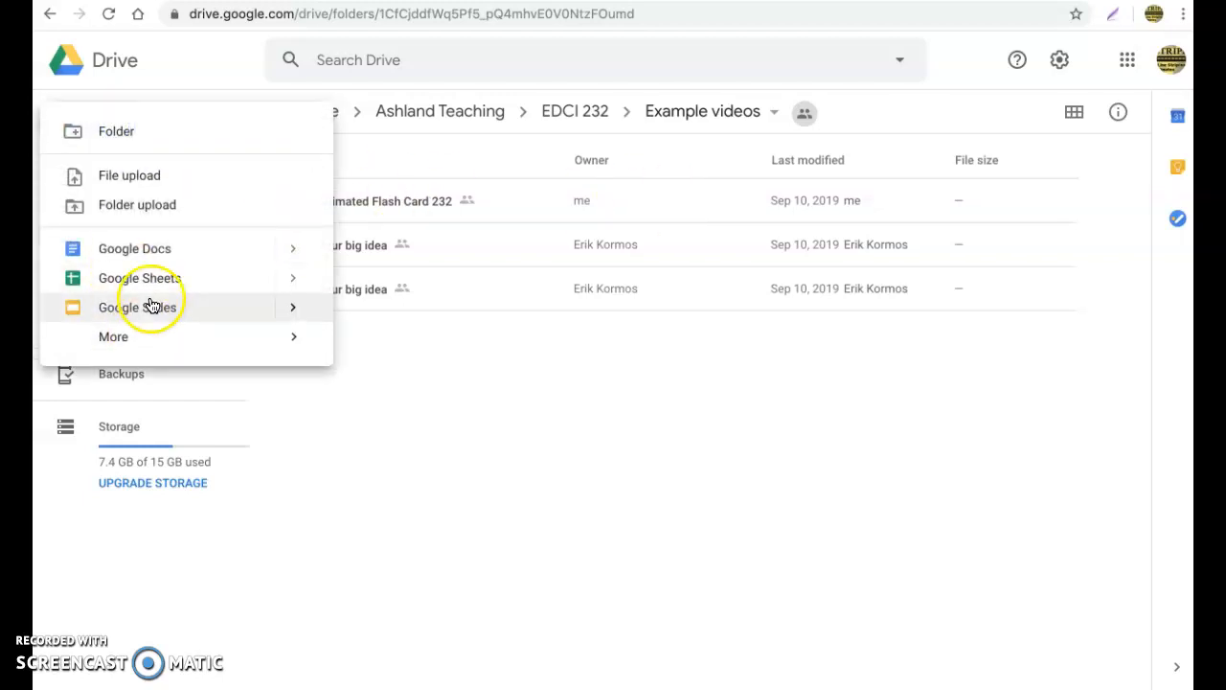
pyautogui.click(138, 307)
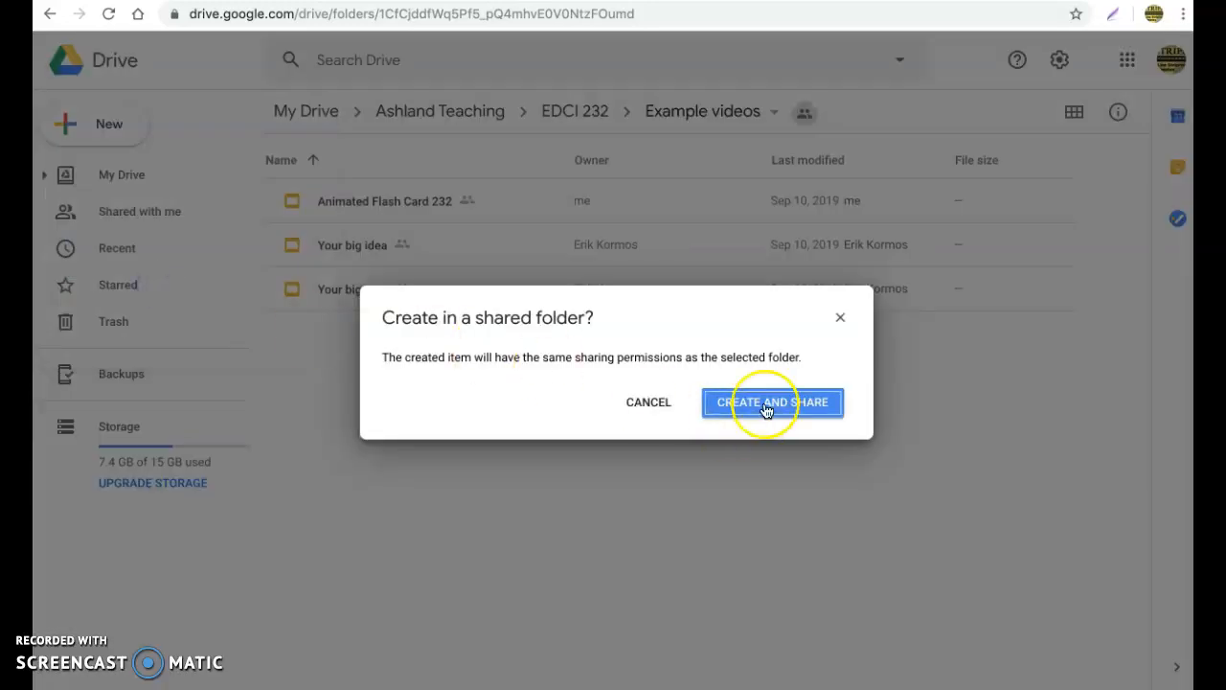
pyautogui.click(772, 402)
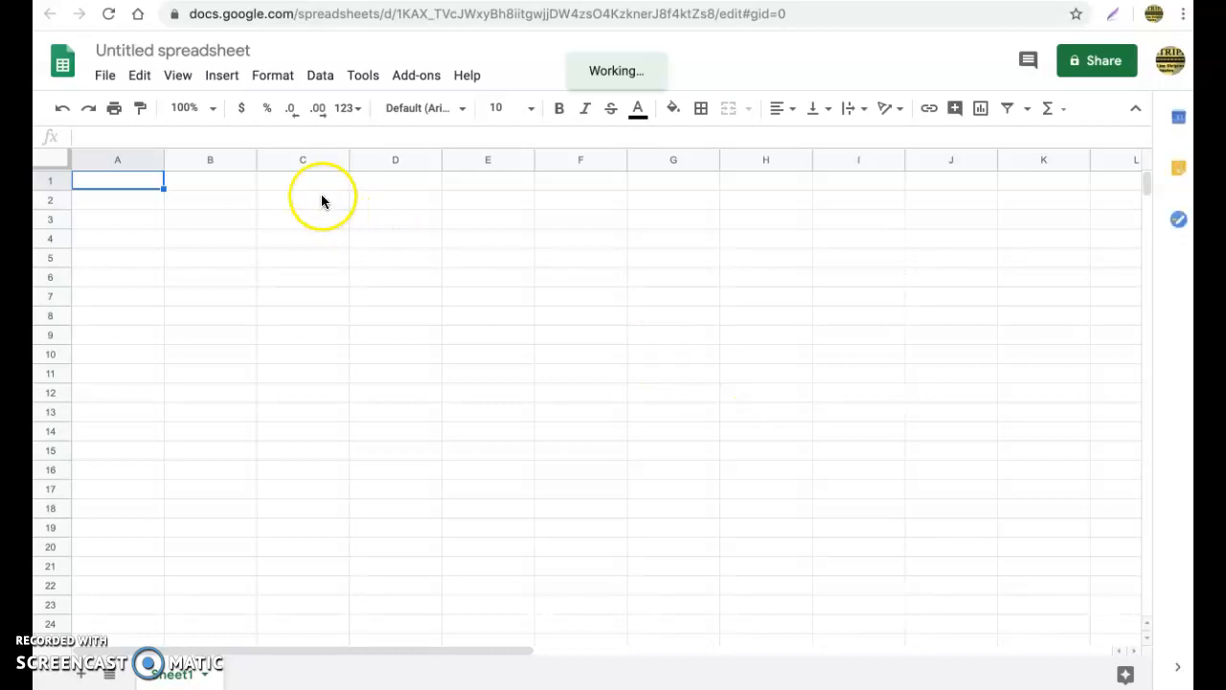
# Rename the spreadsheet to 'Behavior Assessment' and return to cell A1.
pyautogui.click(173, 50)
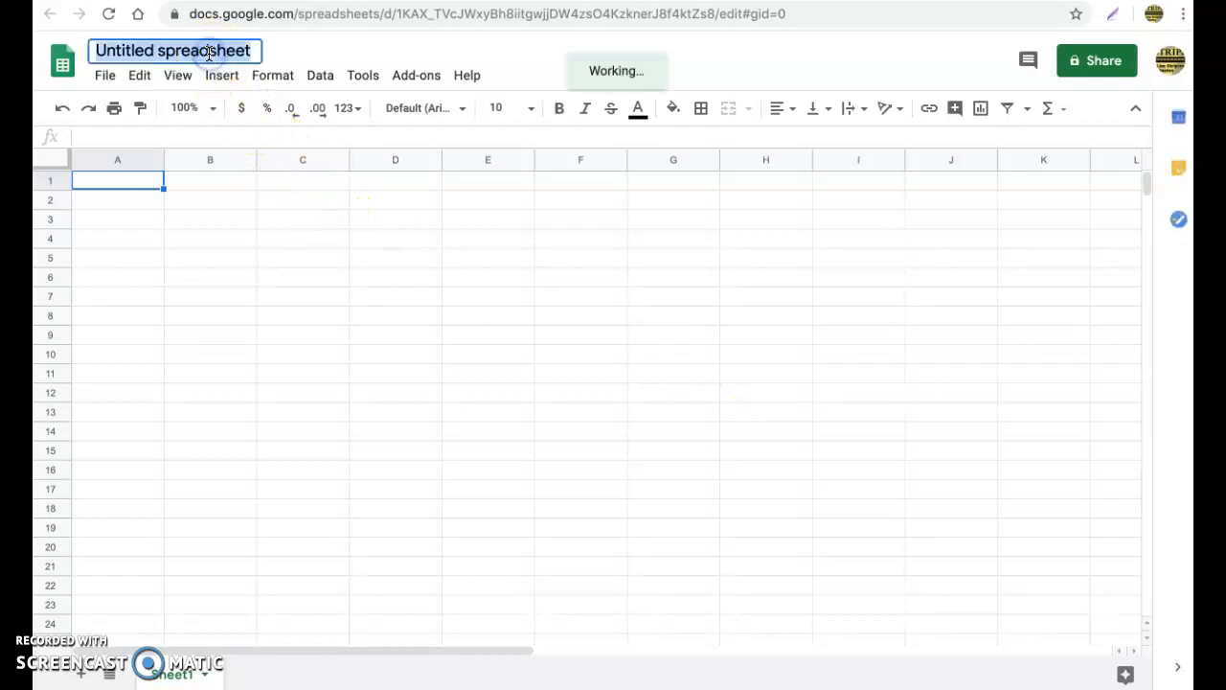
pyautogui.write('Beh')
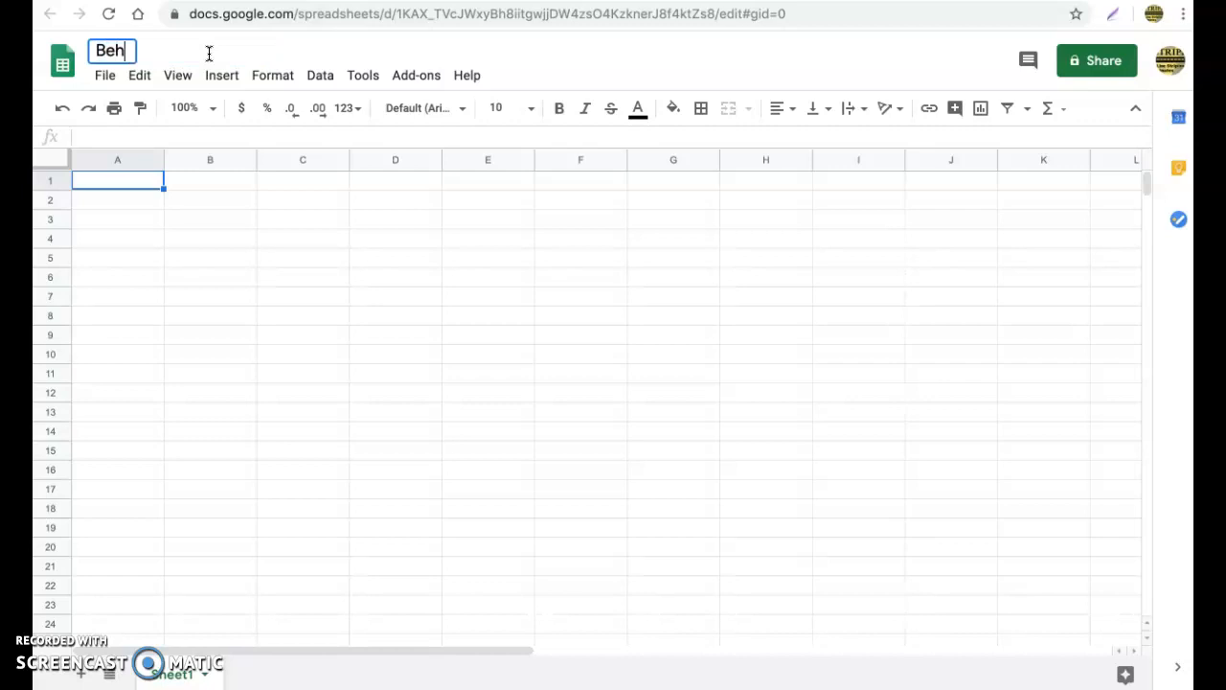
pyautogui.write('avior Assessment')
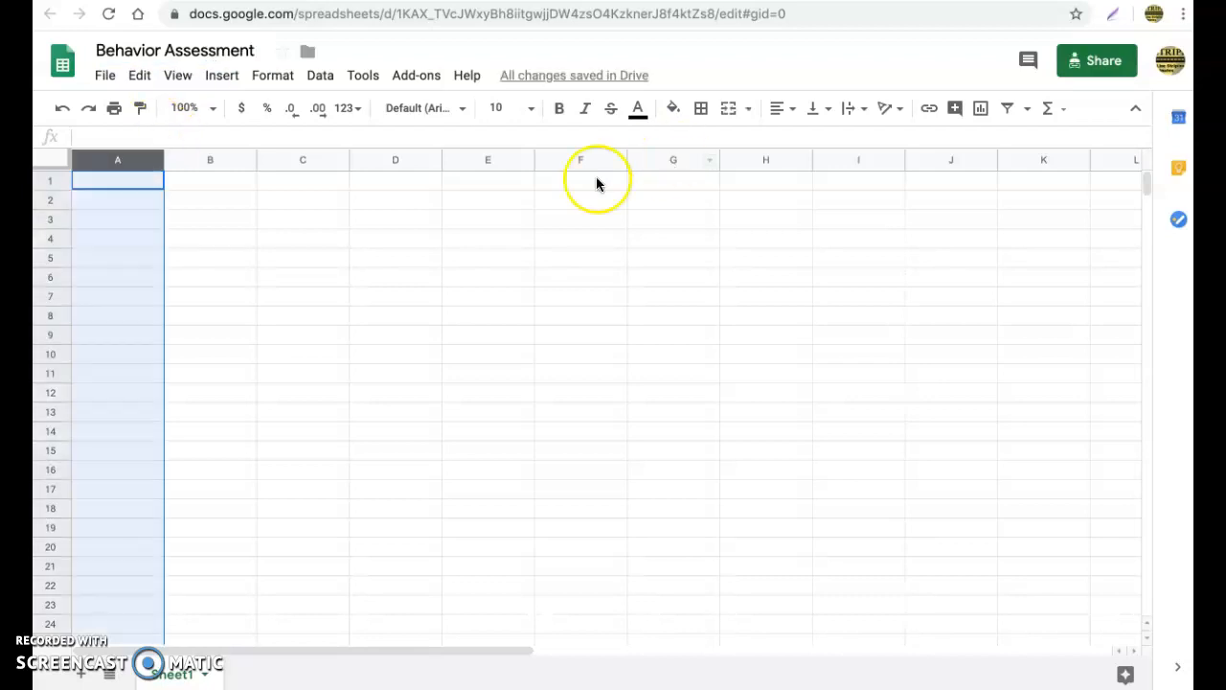
pyautogui.click(118, 181)
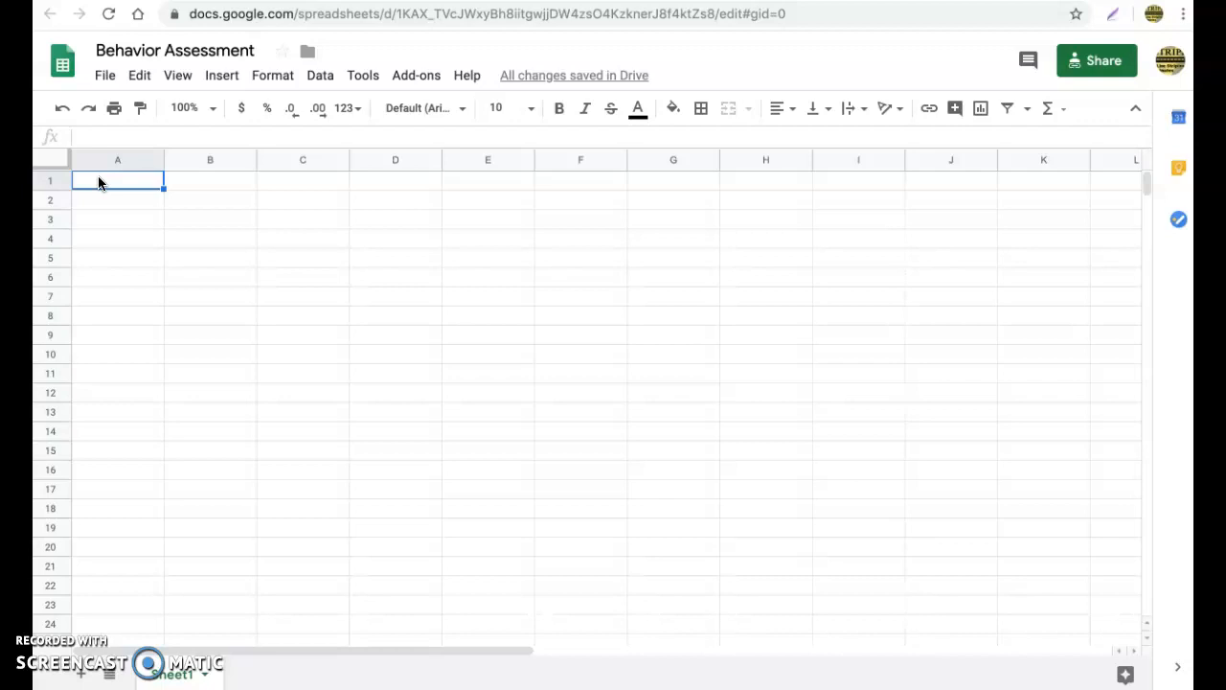
# Enter 'Behavior Tracking' in A1 and resize column A to fit its data.
pyautogui.write('Behavior Tracking')
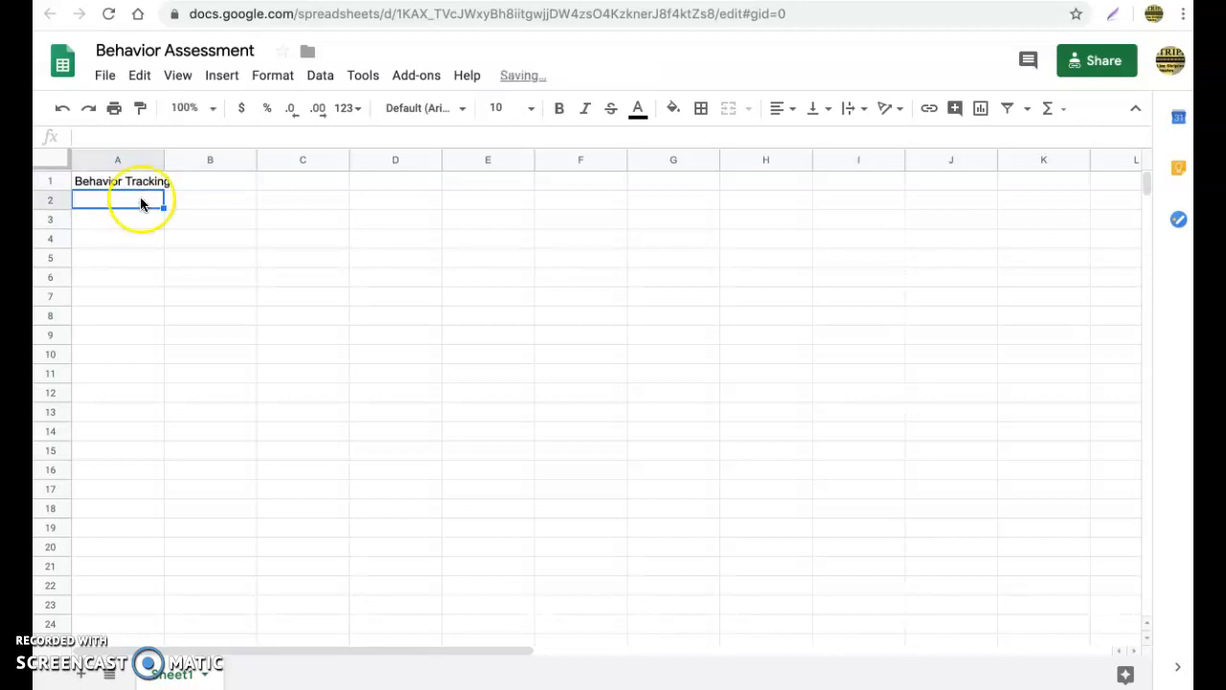
pyautogui.moveTo(167, 188)
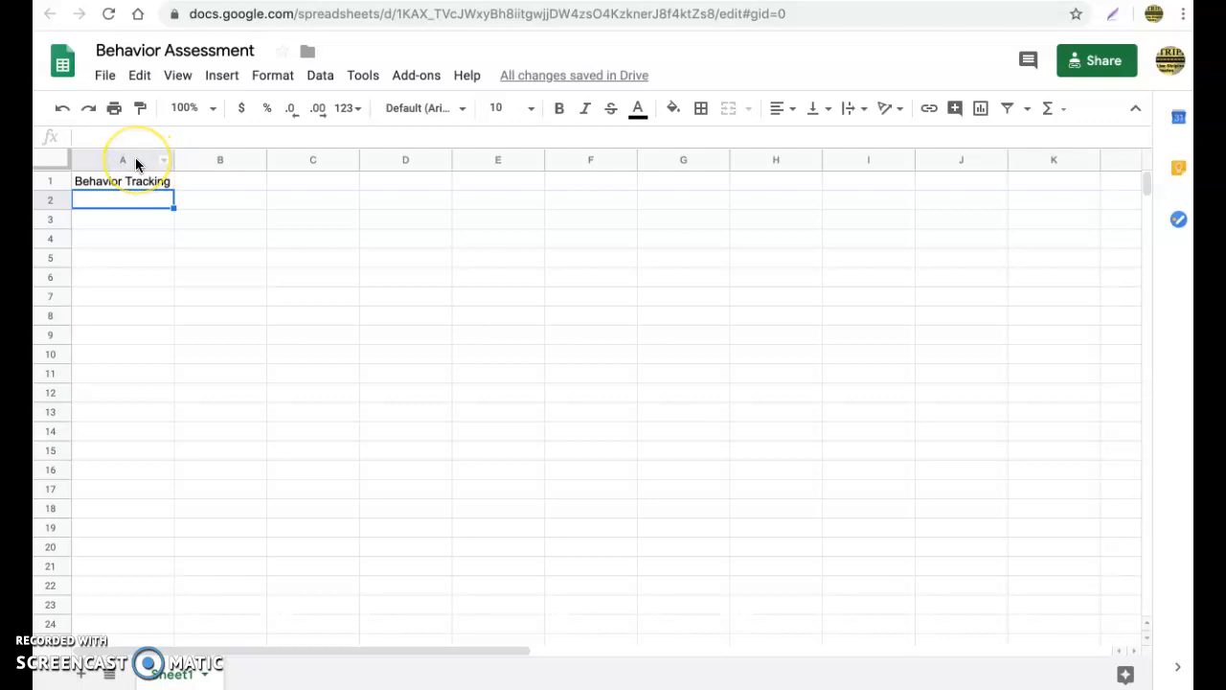
pyautogui.rightClick(121, 159)
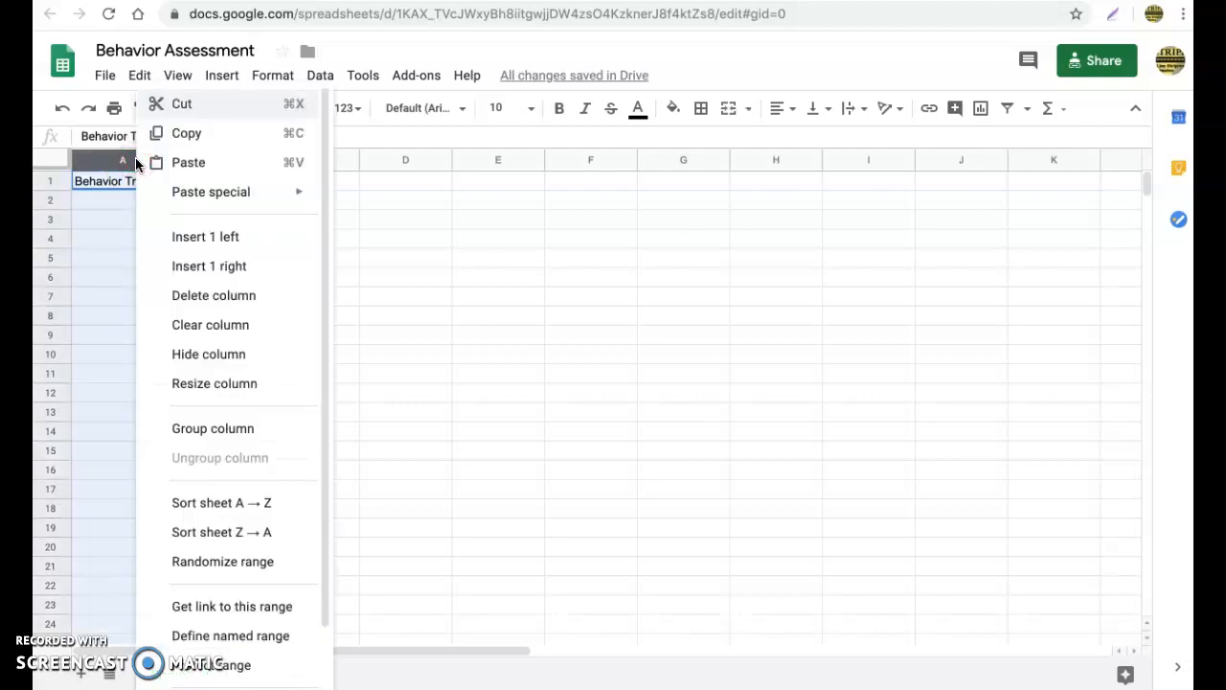
pyautogui.click(213, 384)
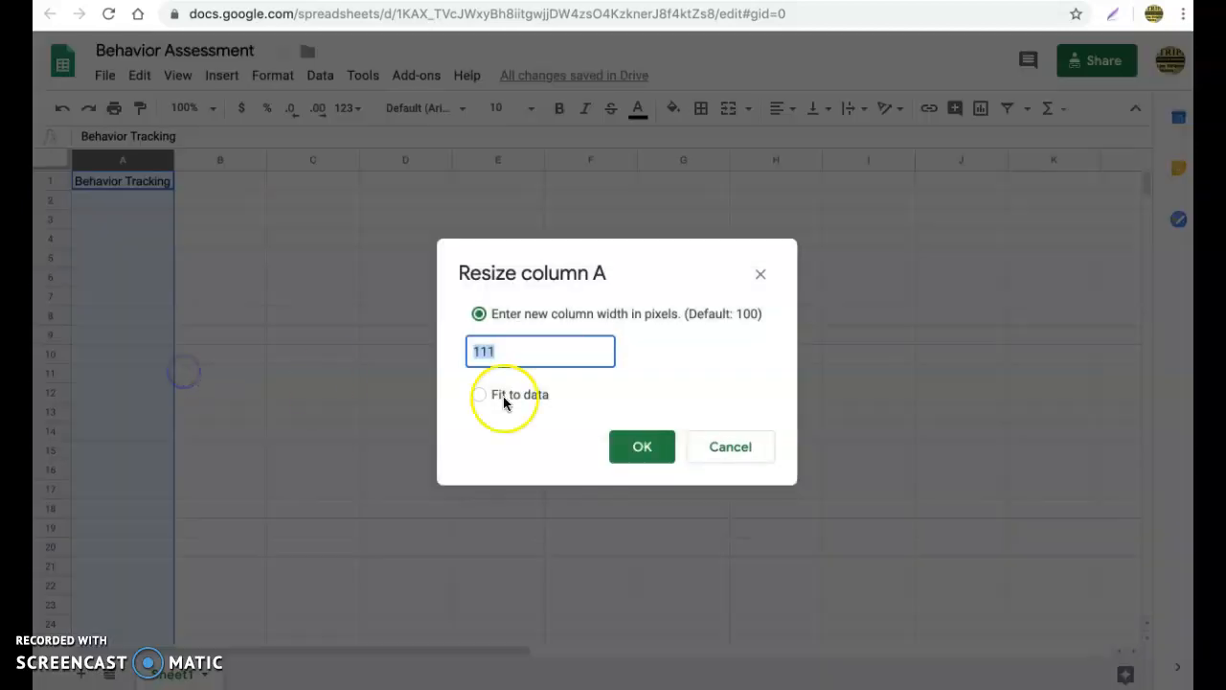
pyautogui.click(479, 394)
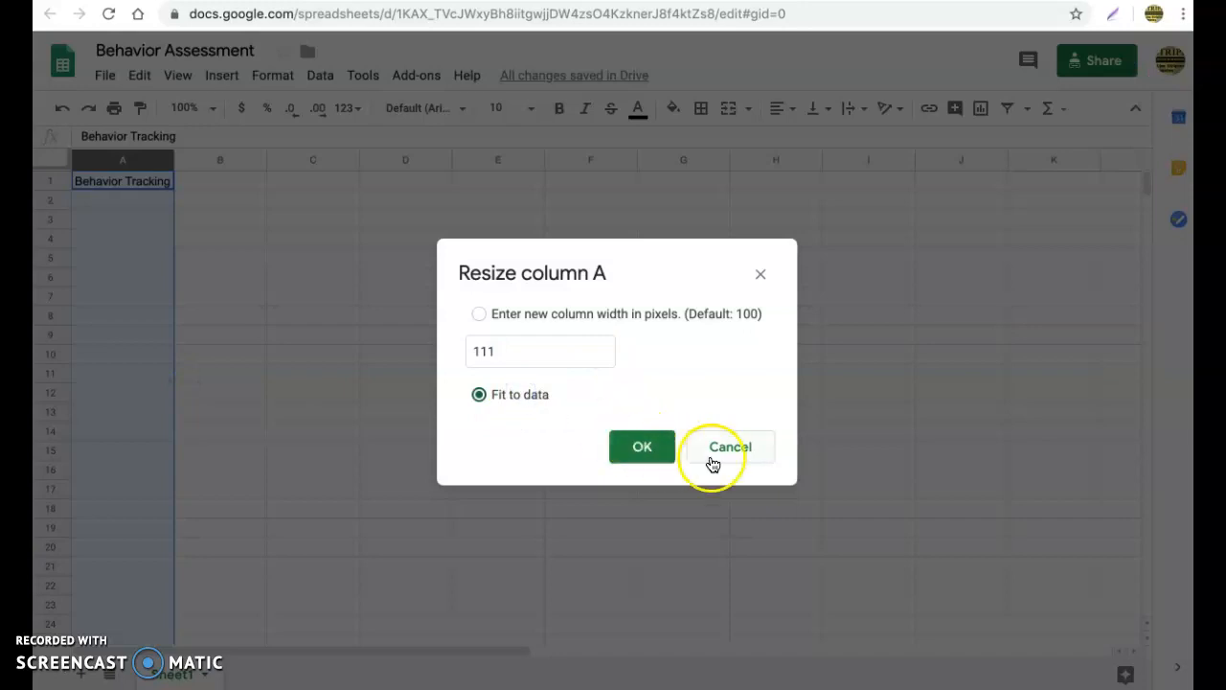
pyautogui.click(729, 446)
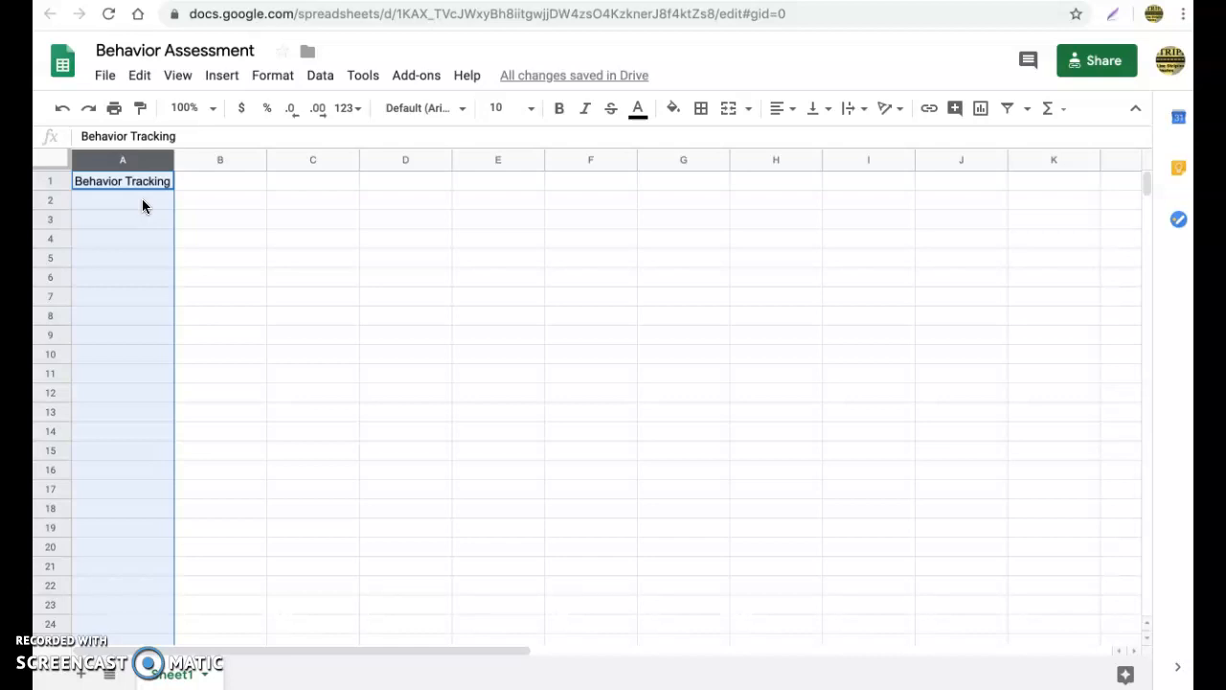
# Select cell A2 to begin entering the Obs. 1 to Obs. 5 labels.
pyautogui.click(122, 199)
pyautogui.write('Obs. 1')
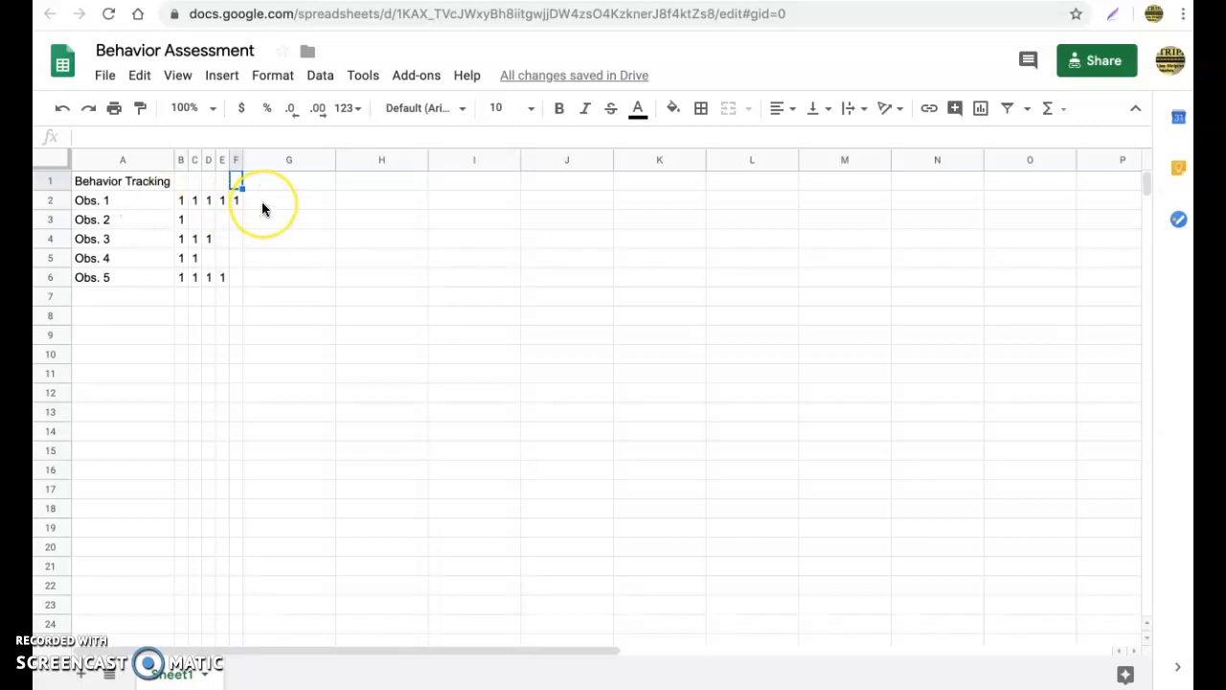
# Sum B2:F2 in G2 and fill down to G6, giving totals 5, 1, 3, 2, 4.
pyautogui.click(288, 201)
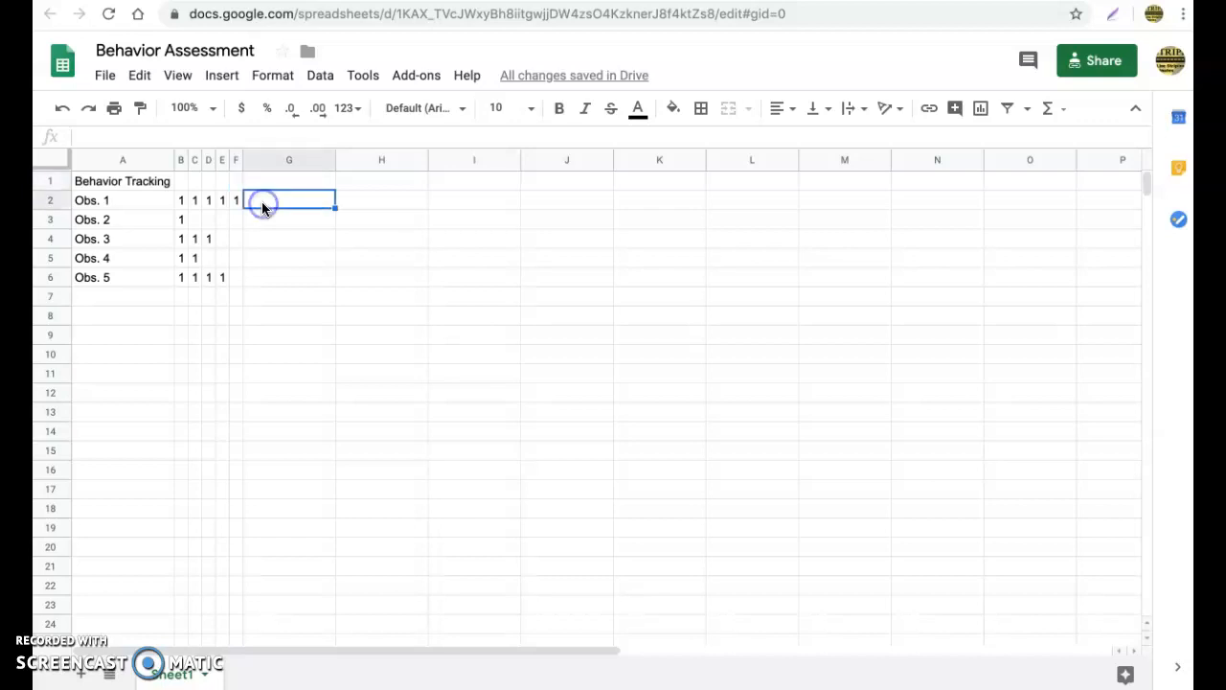
pyautogui.moveTo(276, 203)
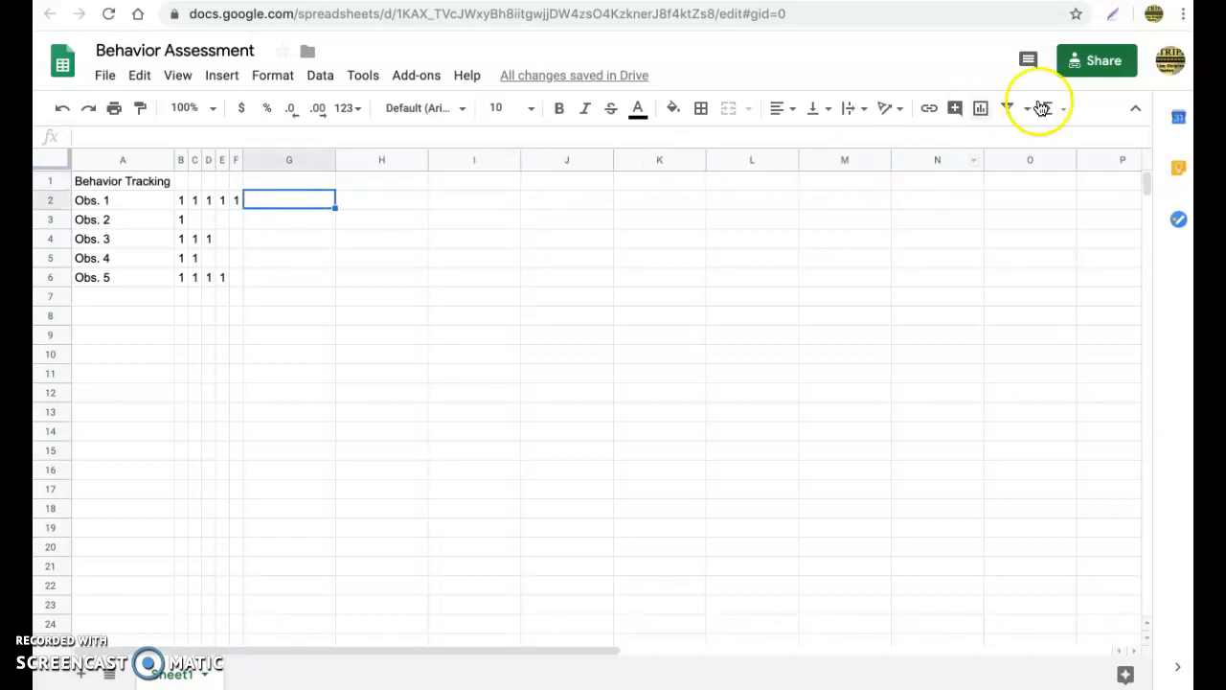
pyautogui.write('=SUM(')
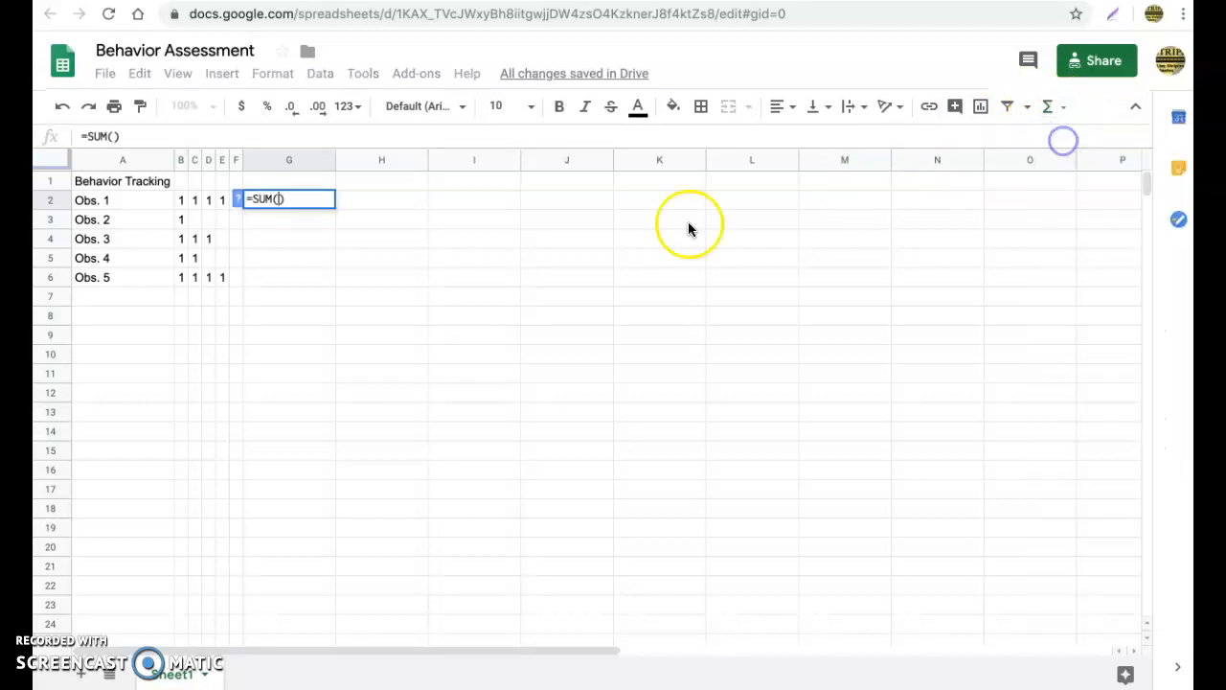
pyautogui.moveTo(180, 200); pyautogui.dragTo(225, 199)
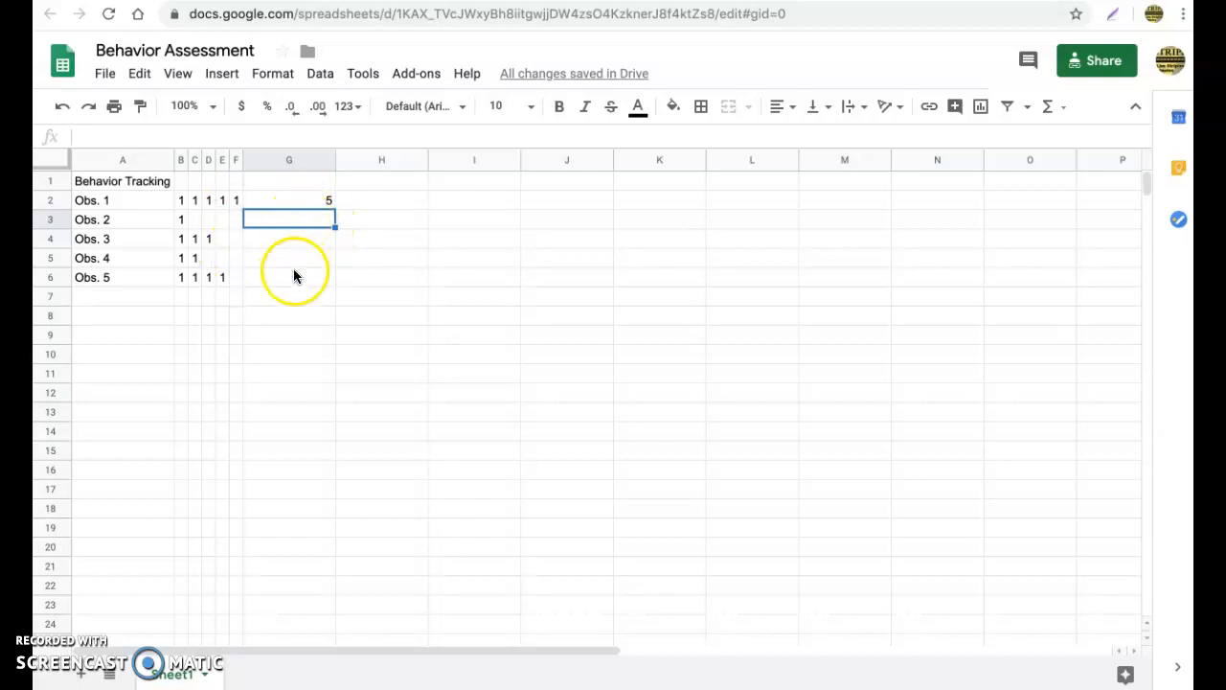
pyautogui.moveTo(305, 284)
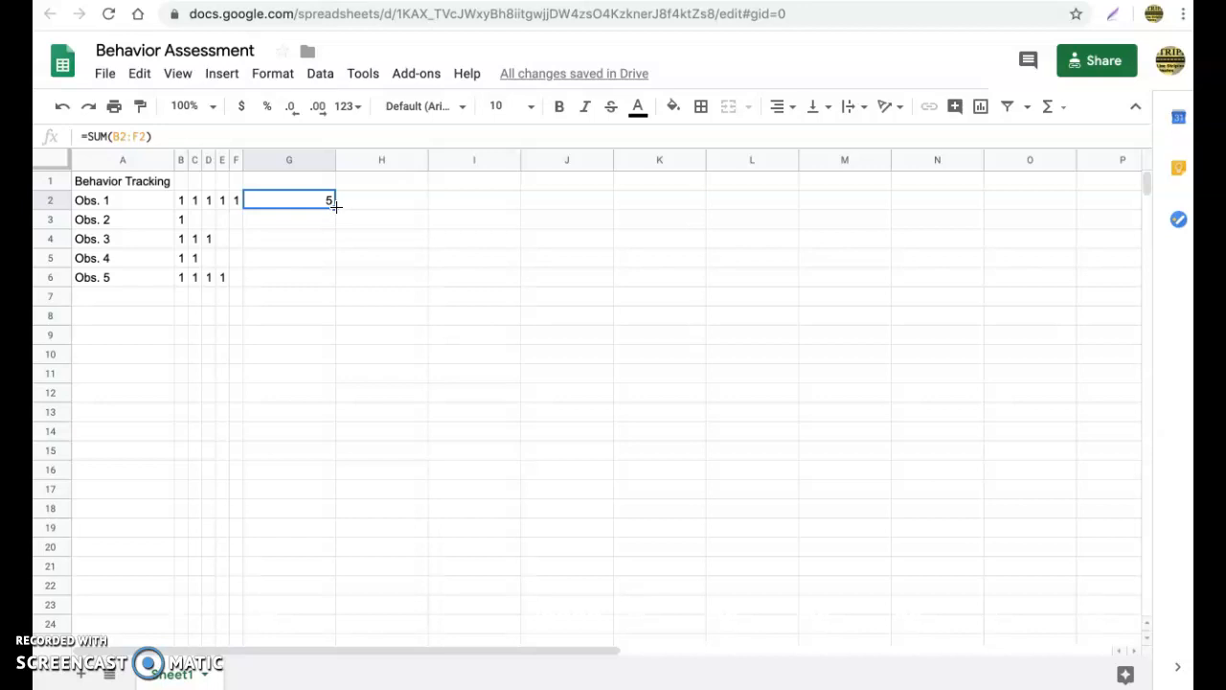
pyautogui.click(337, 207)
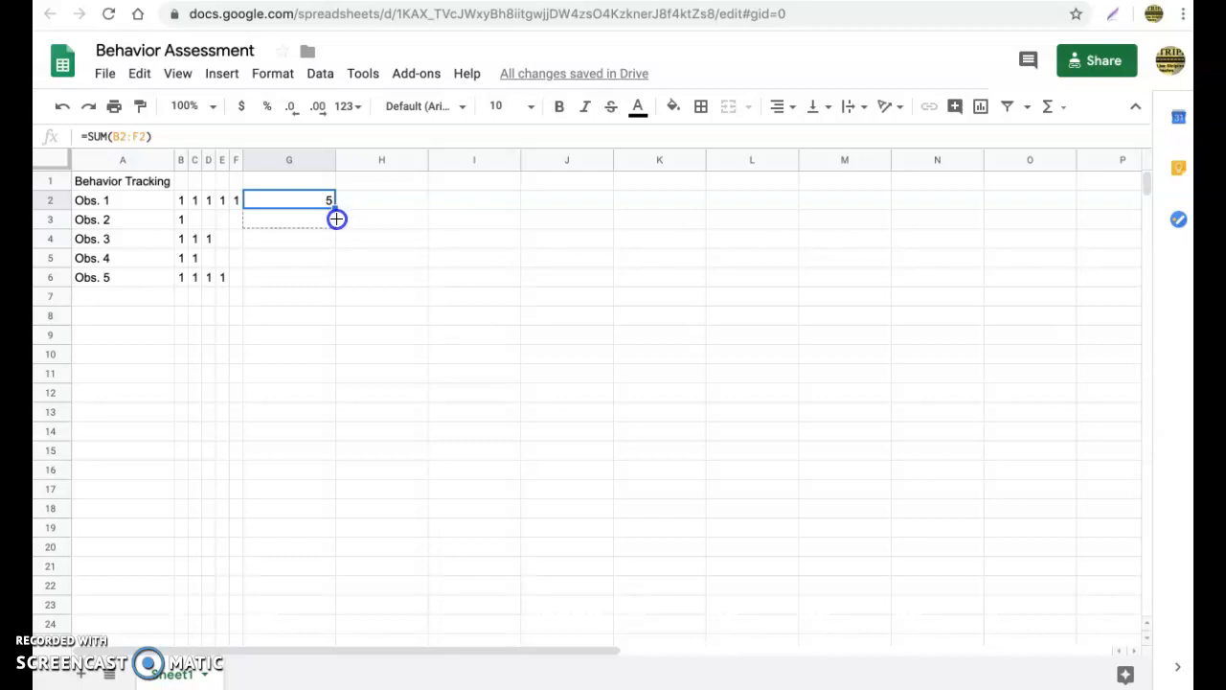
pyautogui.moveTo(336, 219); pyautogui.dragTo(332, 277)
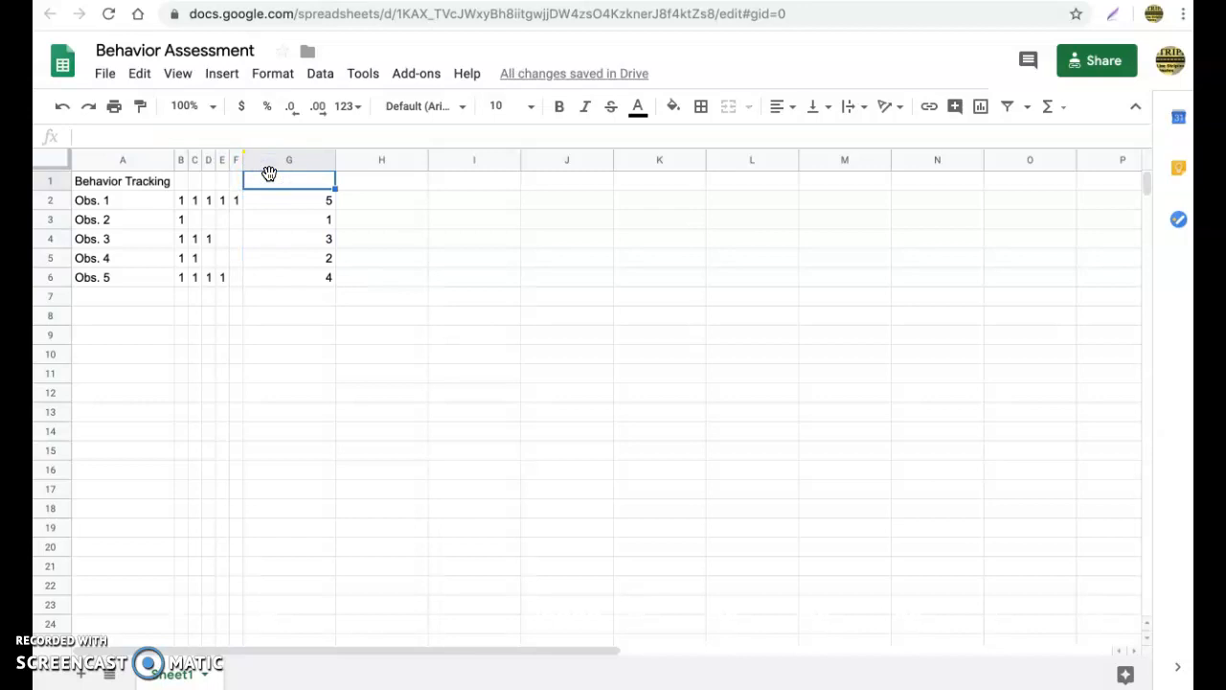
# Select the Obs. 1–5 labels in A2:A6 together with the G2:G6 totals.
pyautogui.click(380, 181)
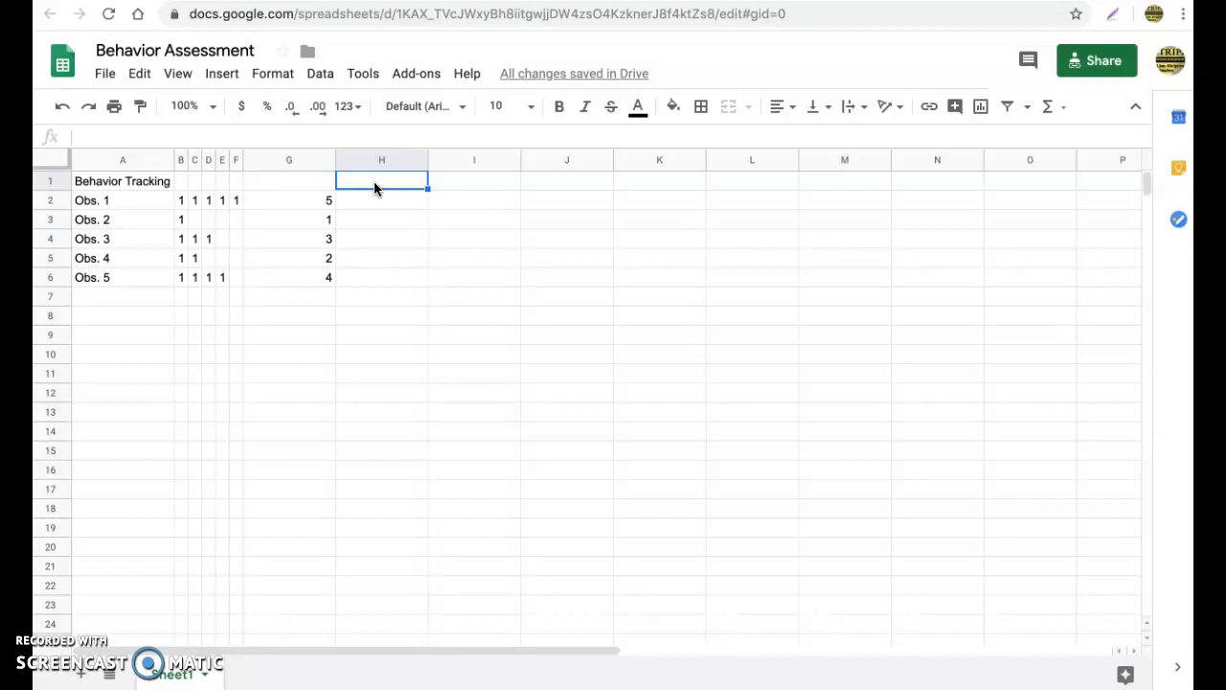
pyautogui.click(122, 199)
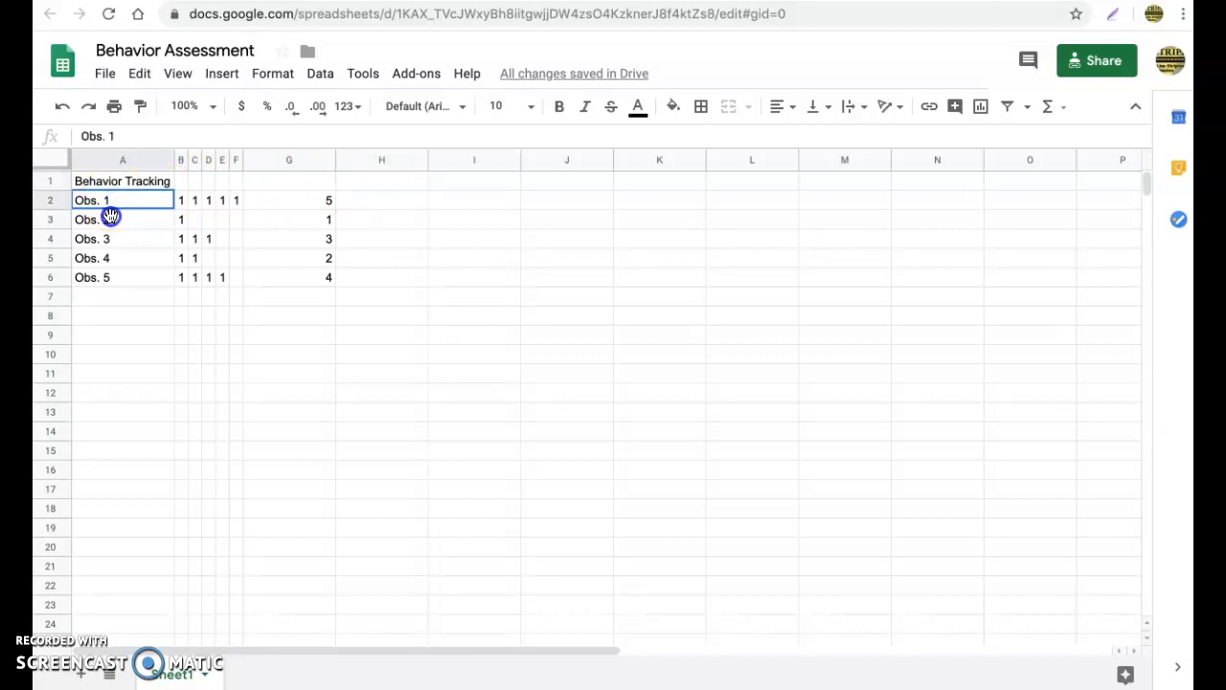
pyautogui.moveTo(121, 200); pyautogui.dragTo(105, 277)
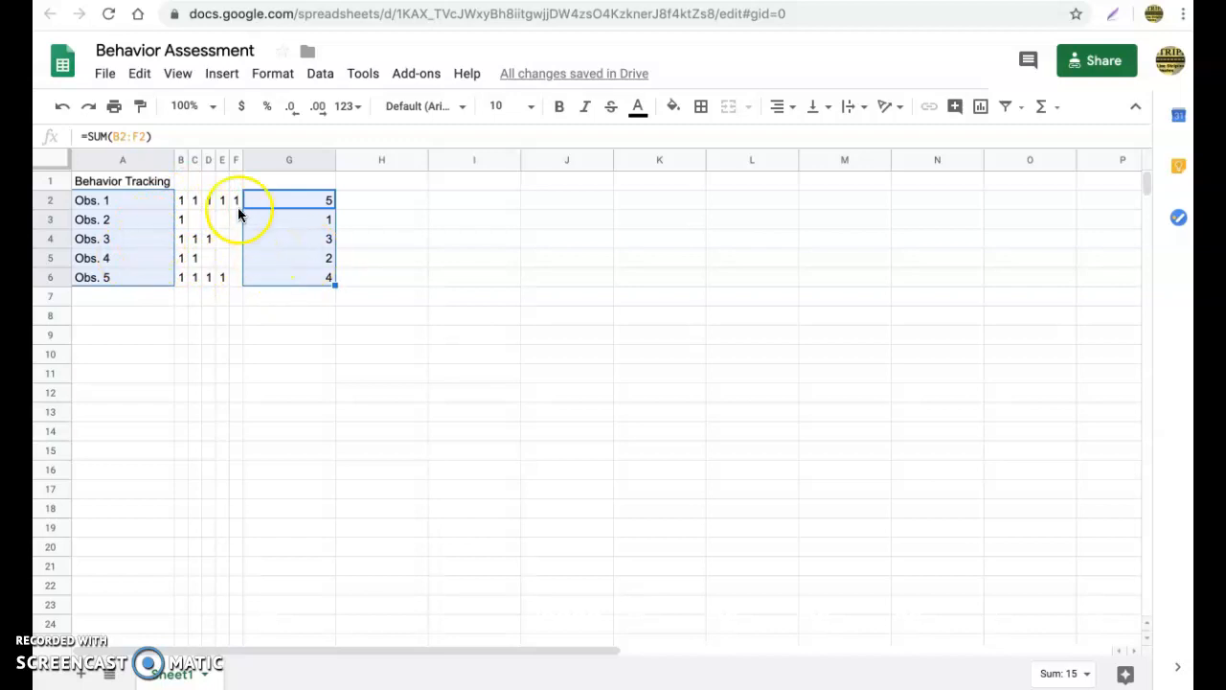
pyautogui.click(221, 75)
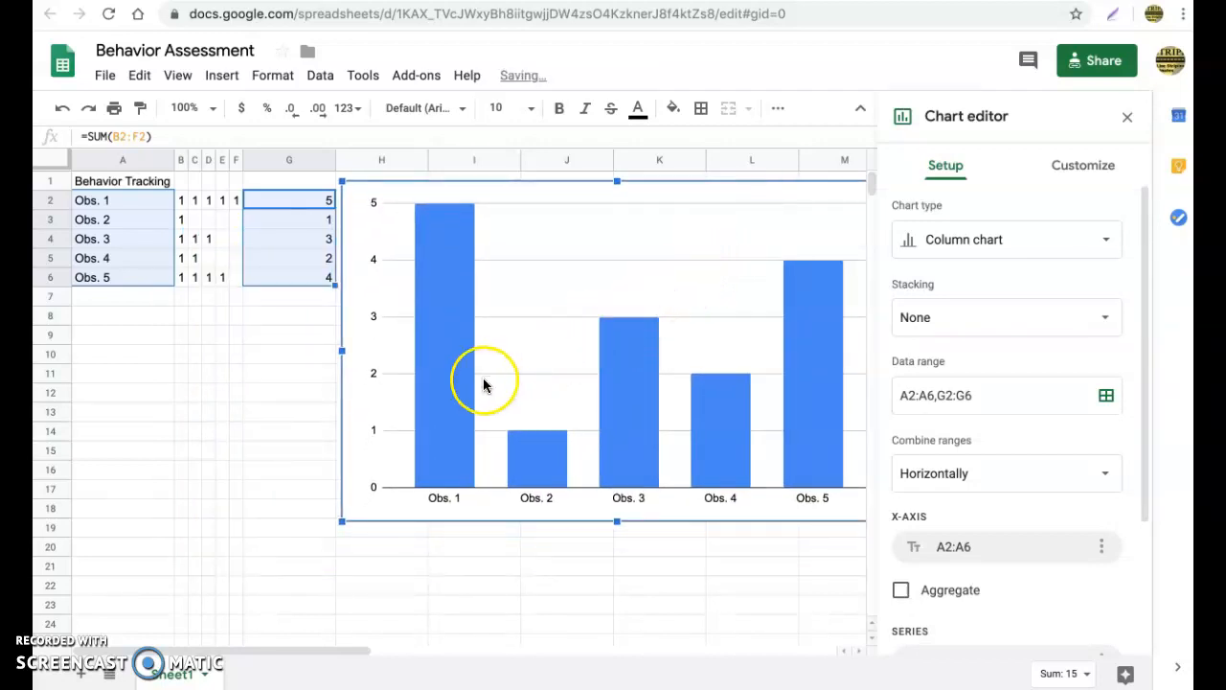
pyautogui.moveTo(448, 500)
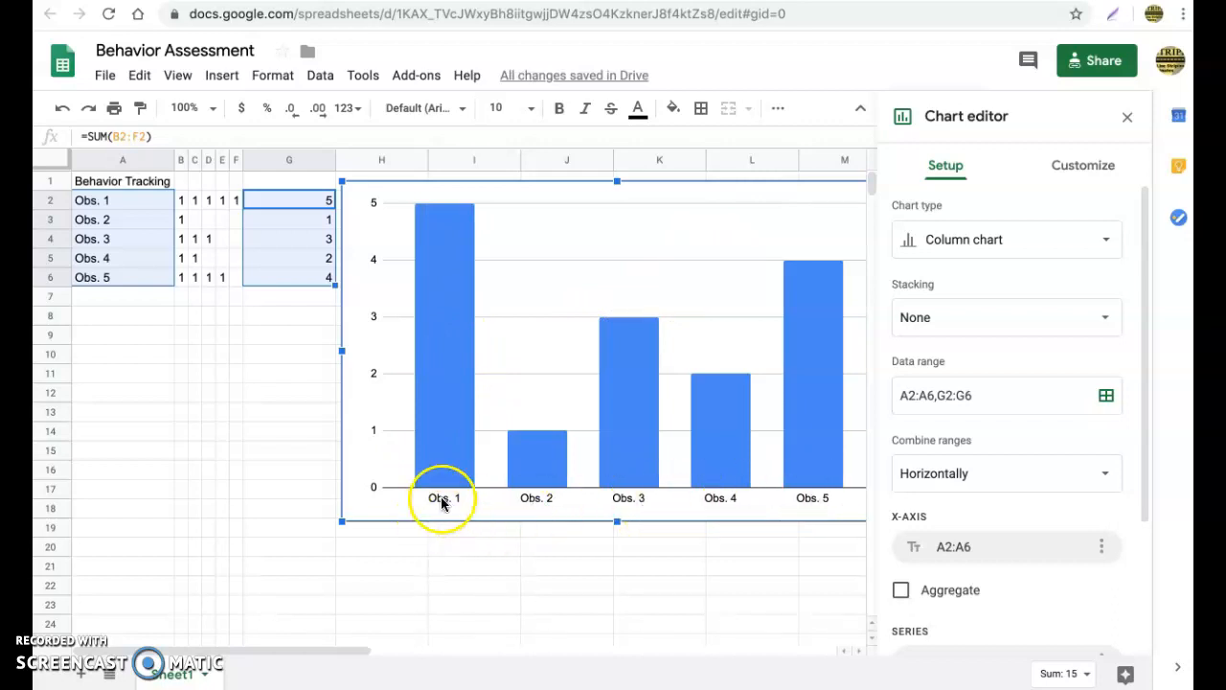
pyautogui.moveTo(374, 479)
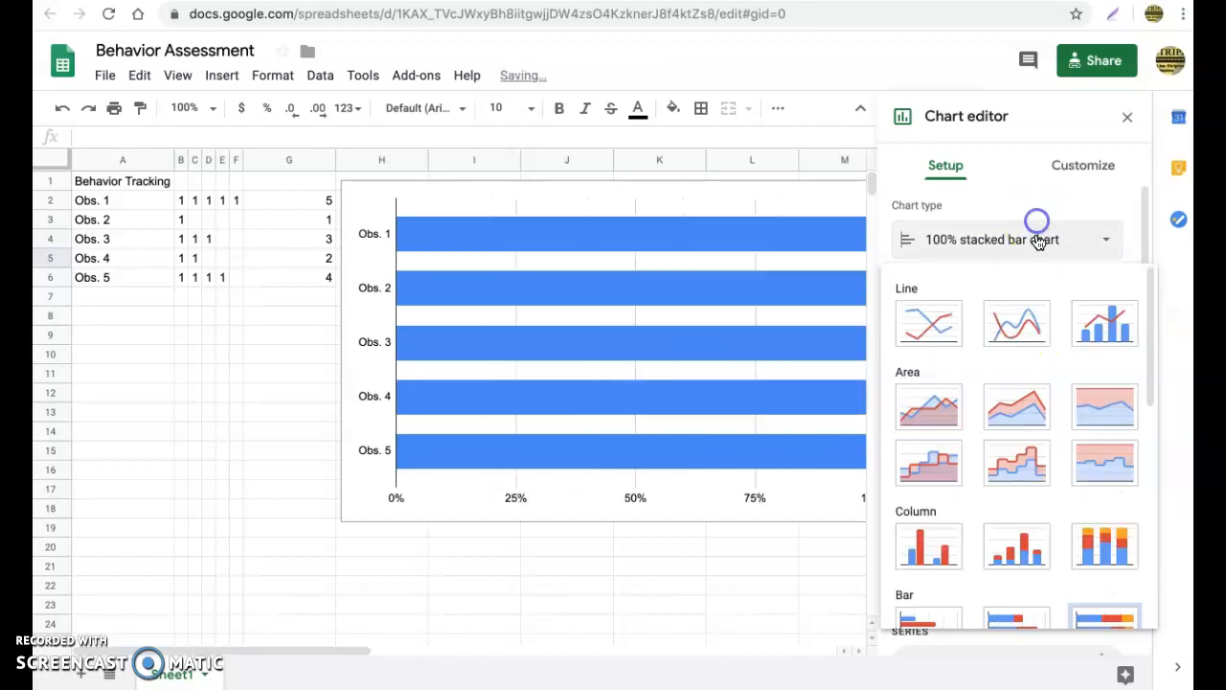
# Switch the chart from Combo to Column chart and show the Customize options.
pyautogui.click(1104, 323)
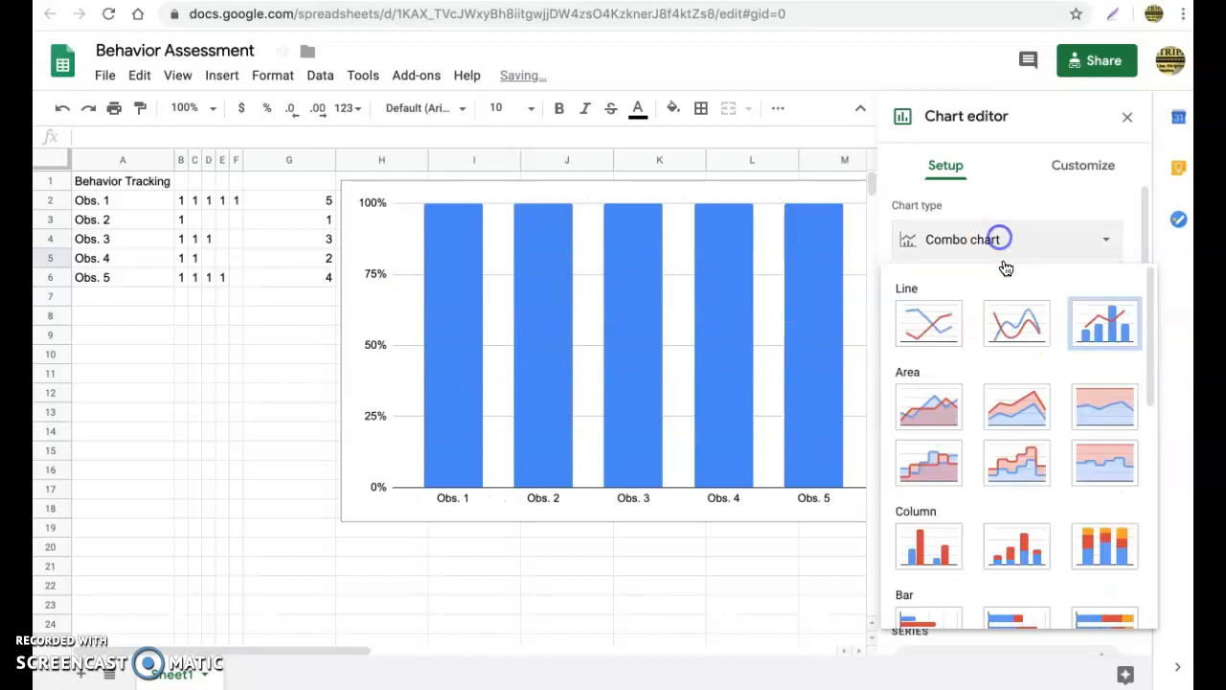
pyautogui.click(1017, 406)
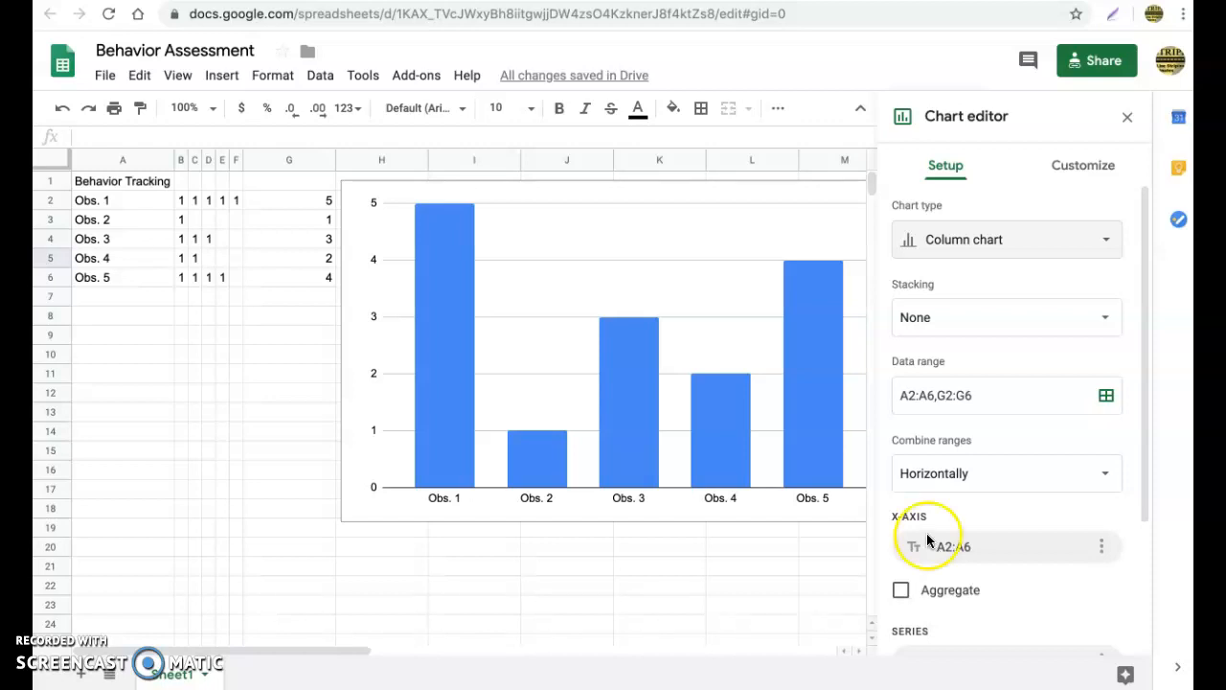
pyautogui.click(1082, 164)
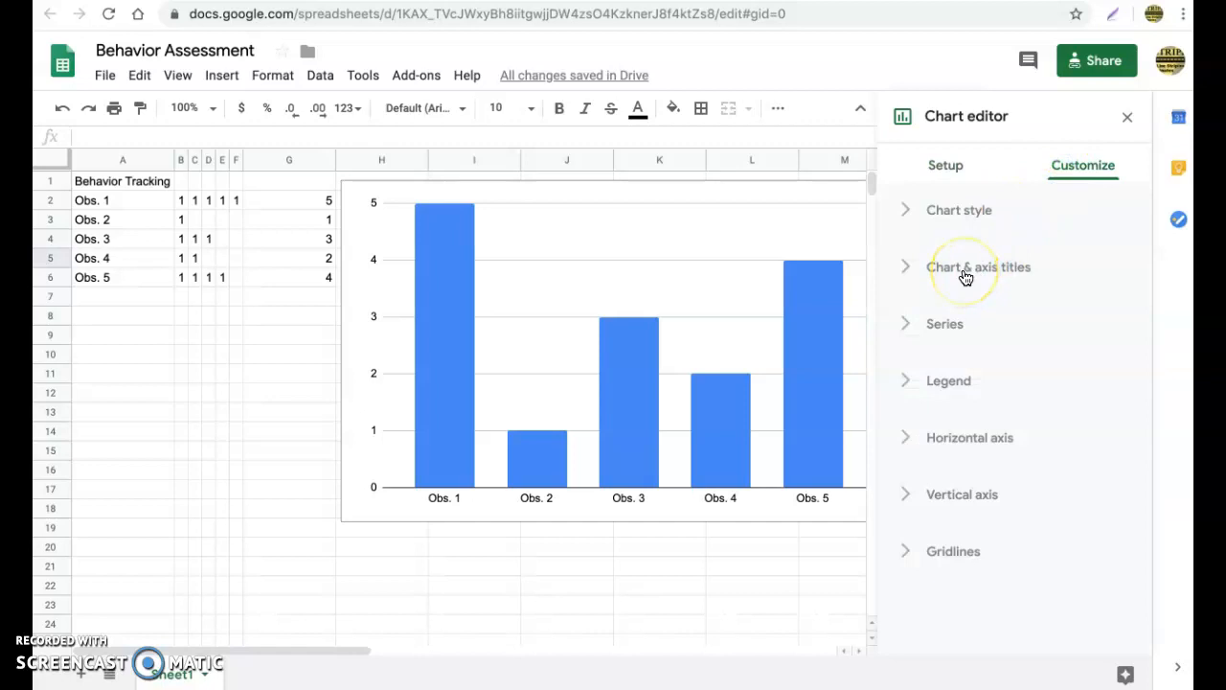
# Title the chart 'Behavior Tracking' in bold red text.
pyautogui.click(978, 267)
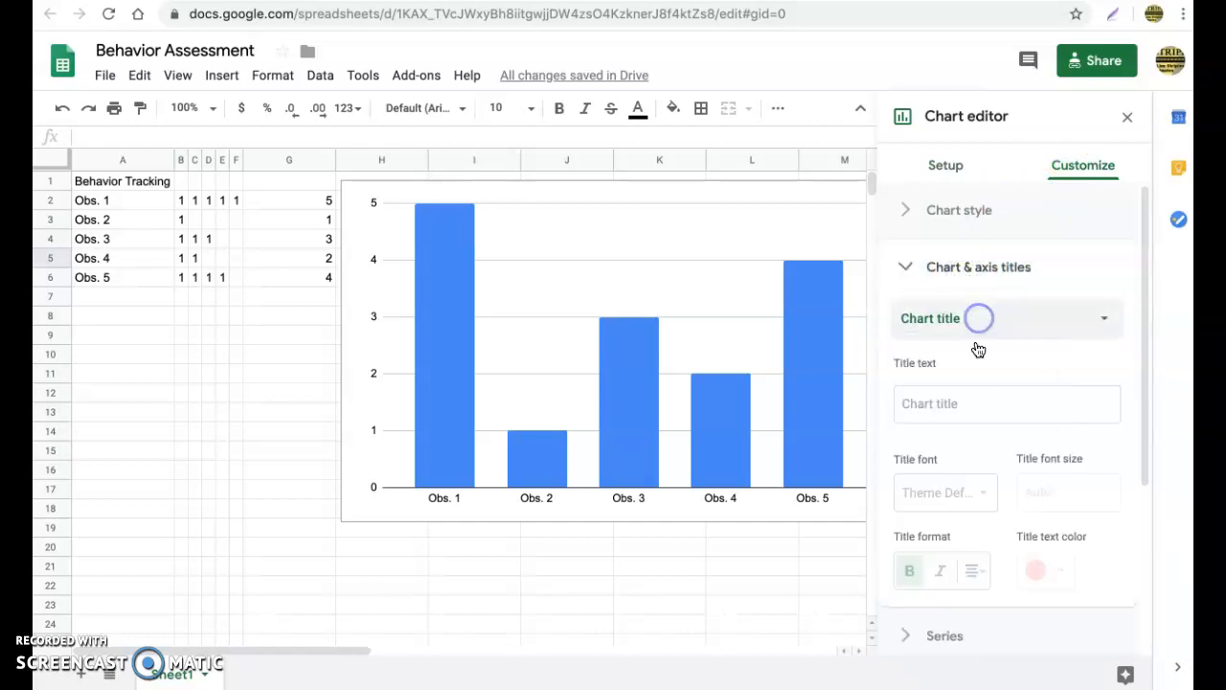
pyautogui.write('Behavior Tracking')
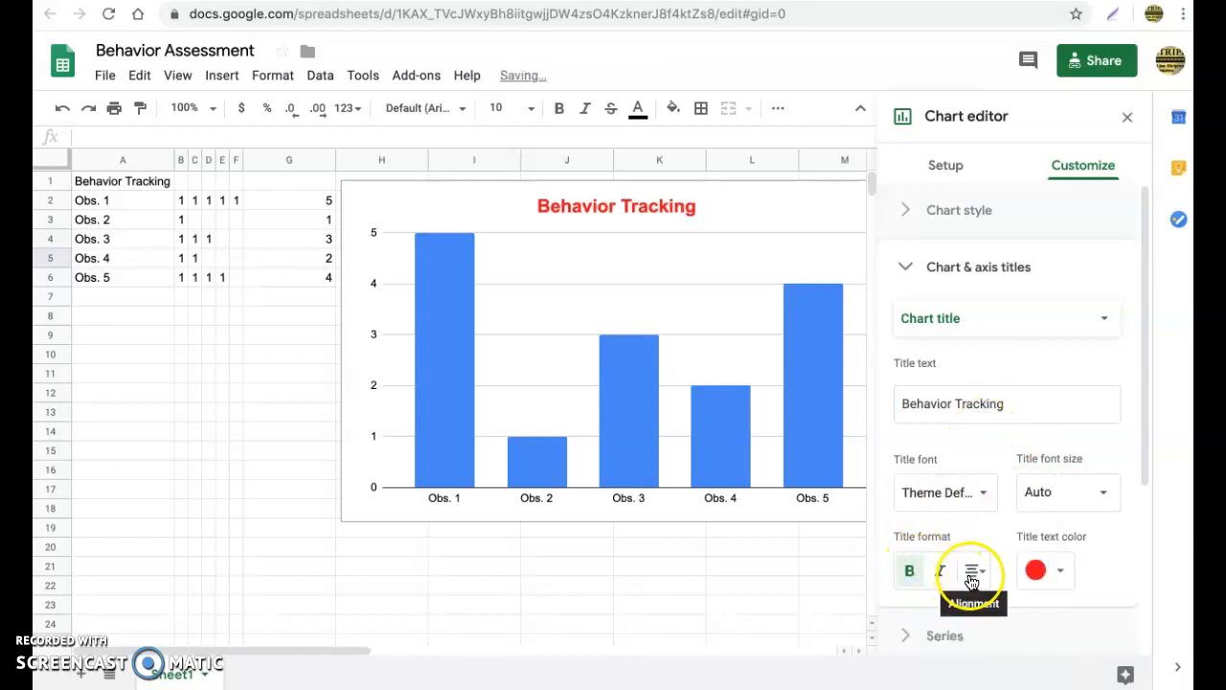
pyautogui.click(973, 570)
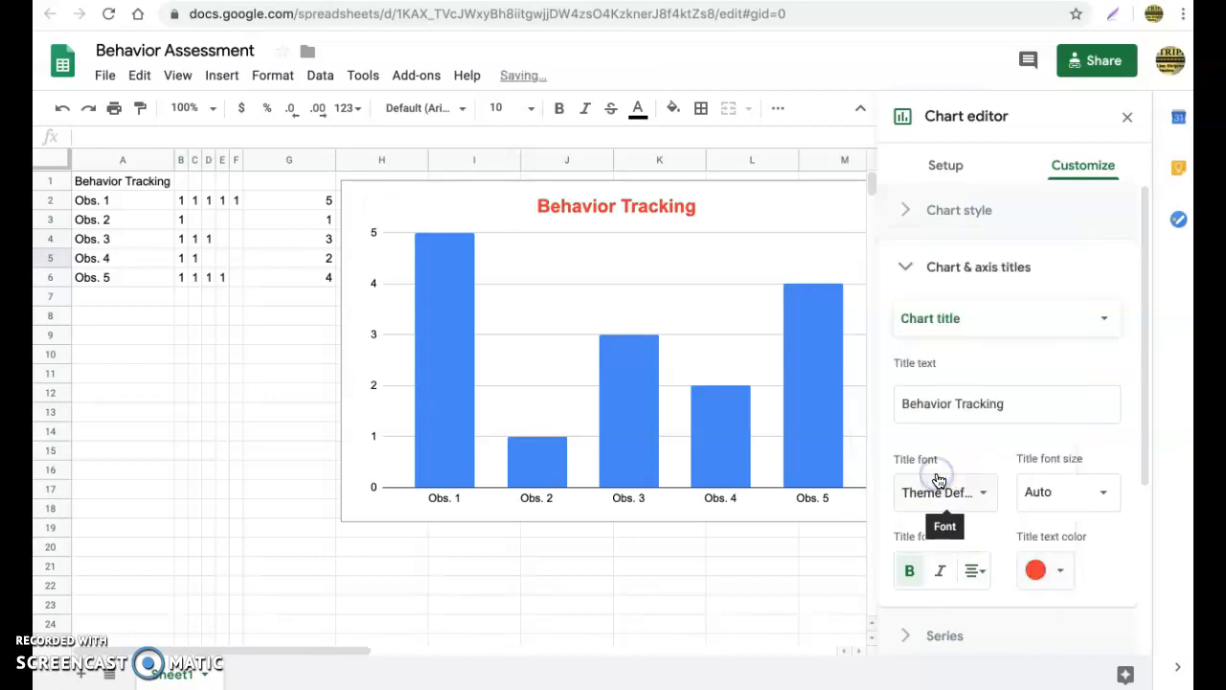
pyautogui.moveTo(1004, 321)
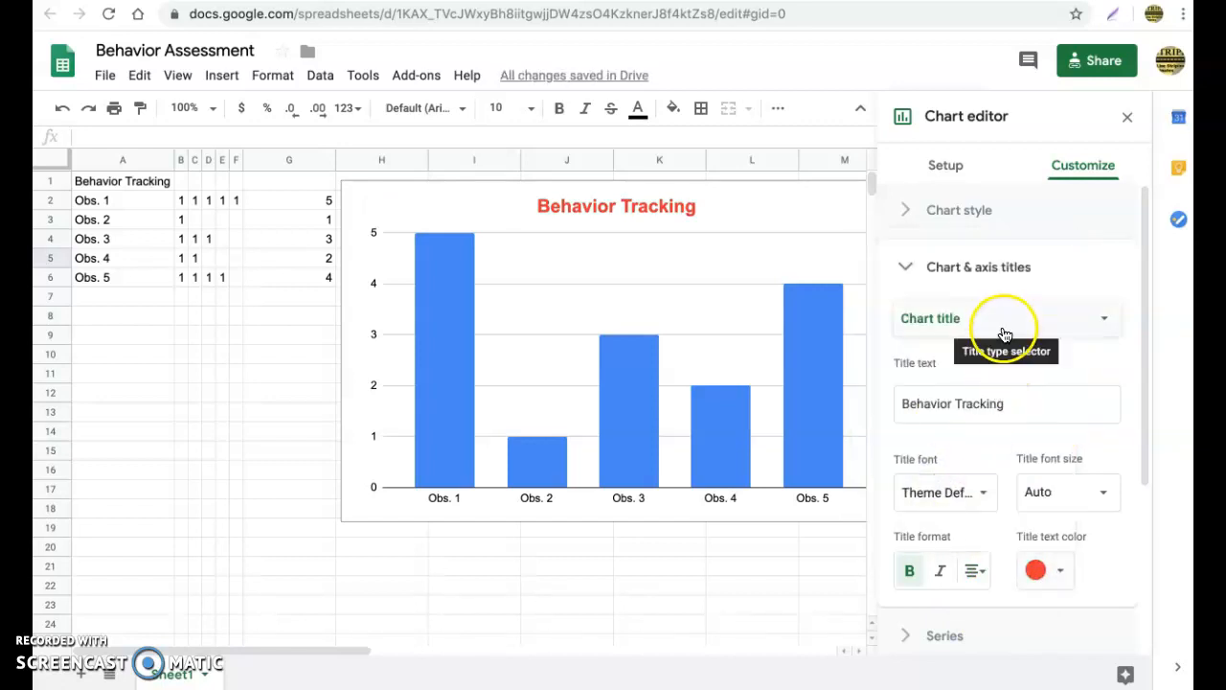
pyautogui.click(1007, 318)
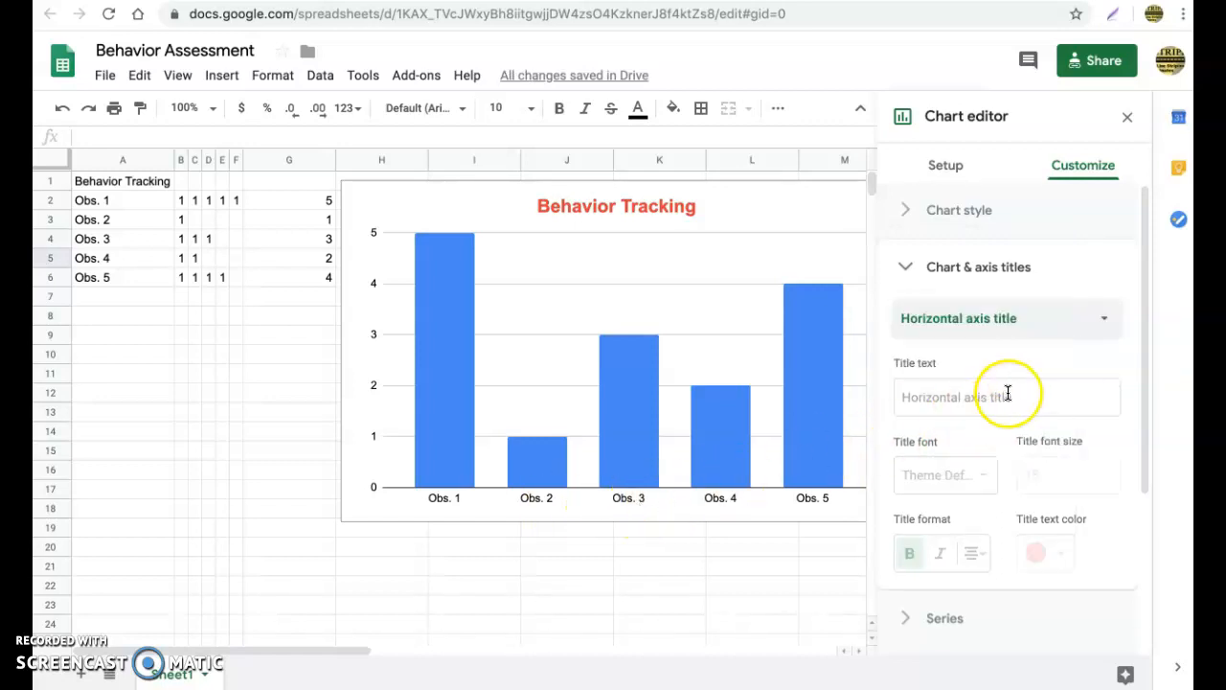
# Set the horizontal axis title to 'Observations' in bold red text.
pyautogui.click(1006, 396)
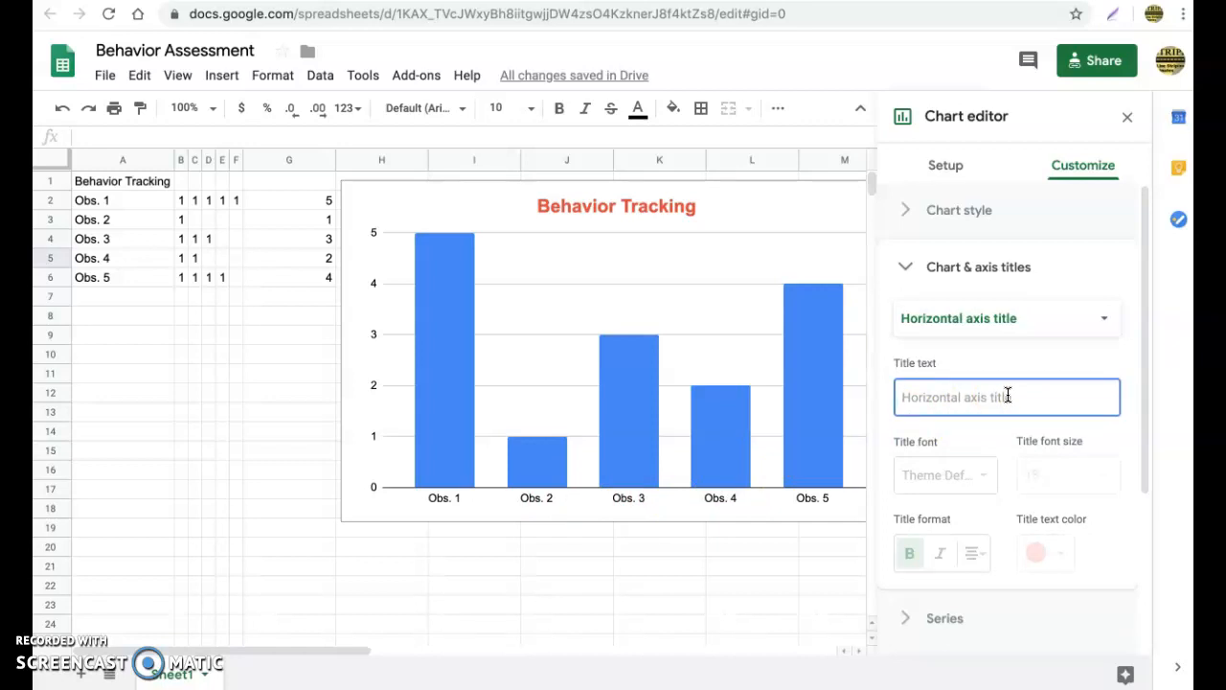
pyautogui.write('Observatoin')
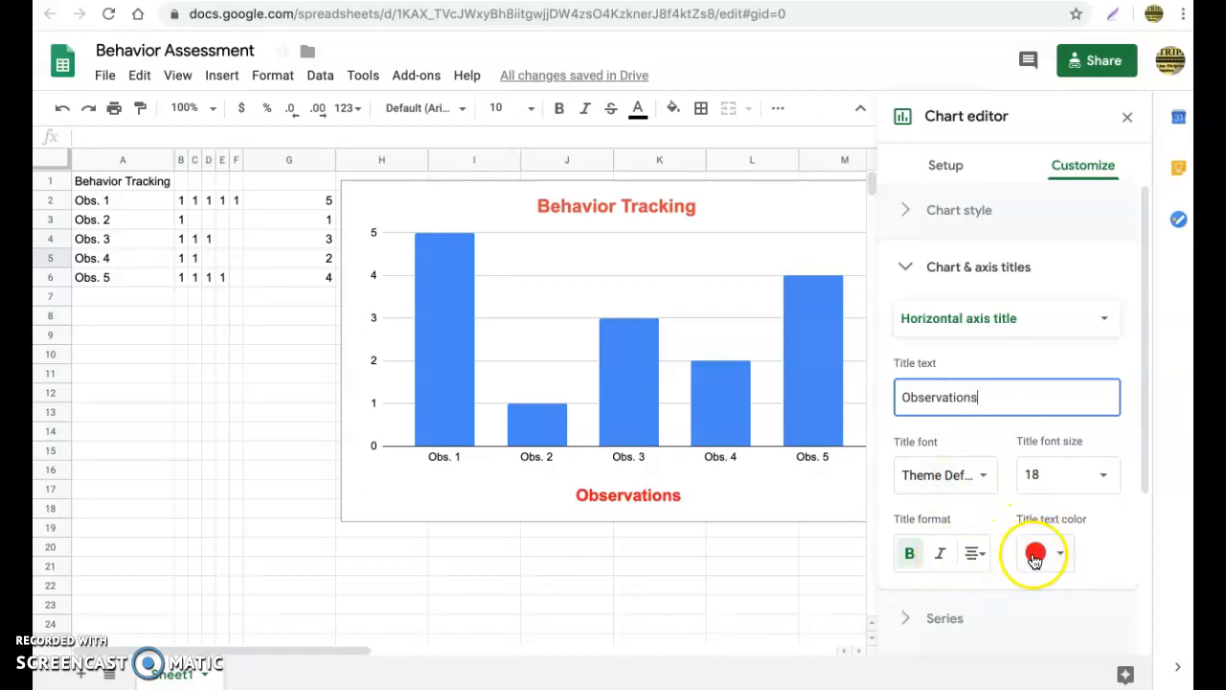
pyautogui.click(1006, 318)
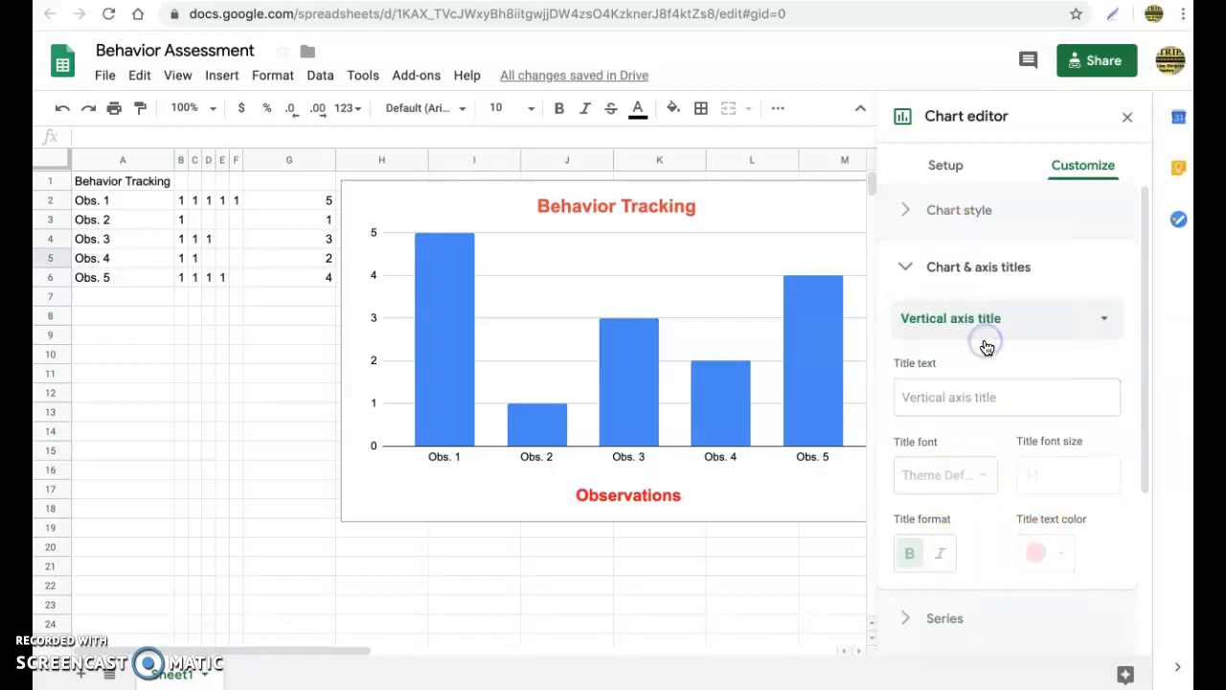
# Set the vertical axis title to 'Frequency', bold, size 16, red.
pyautogui.click(1005, 397)
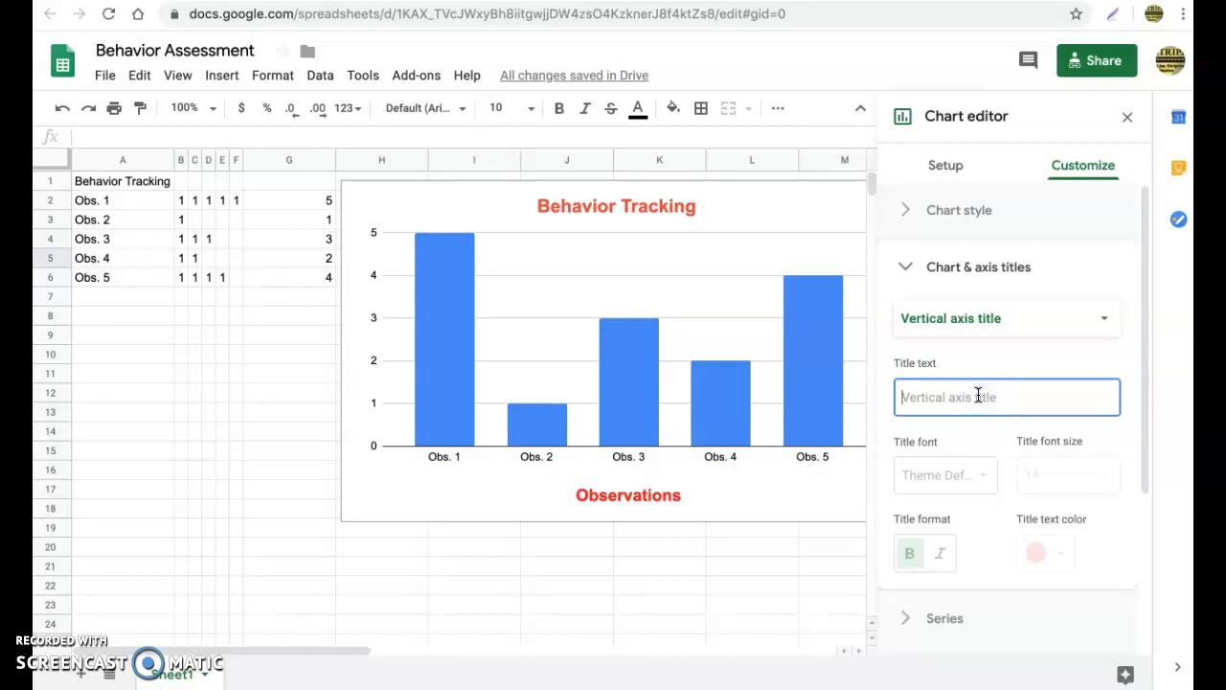
pyautogui.write('Frequency')
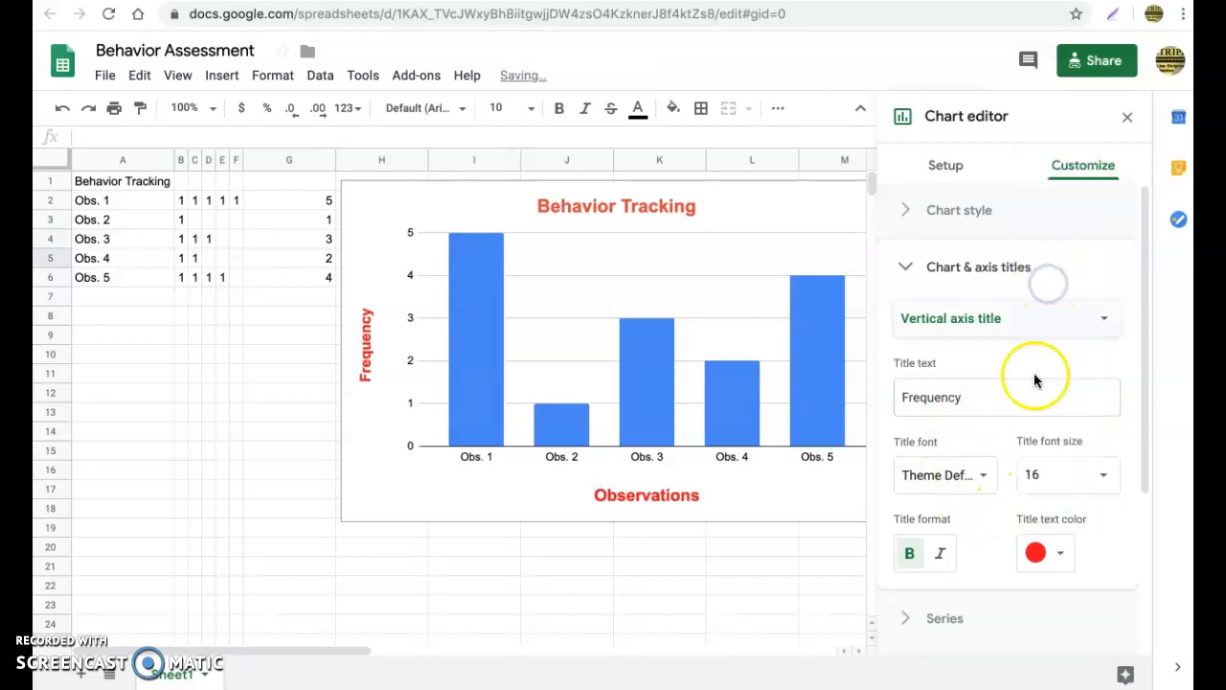
pyautogui.moveTo(940, 553)
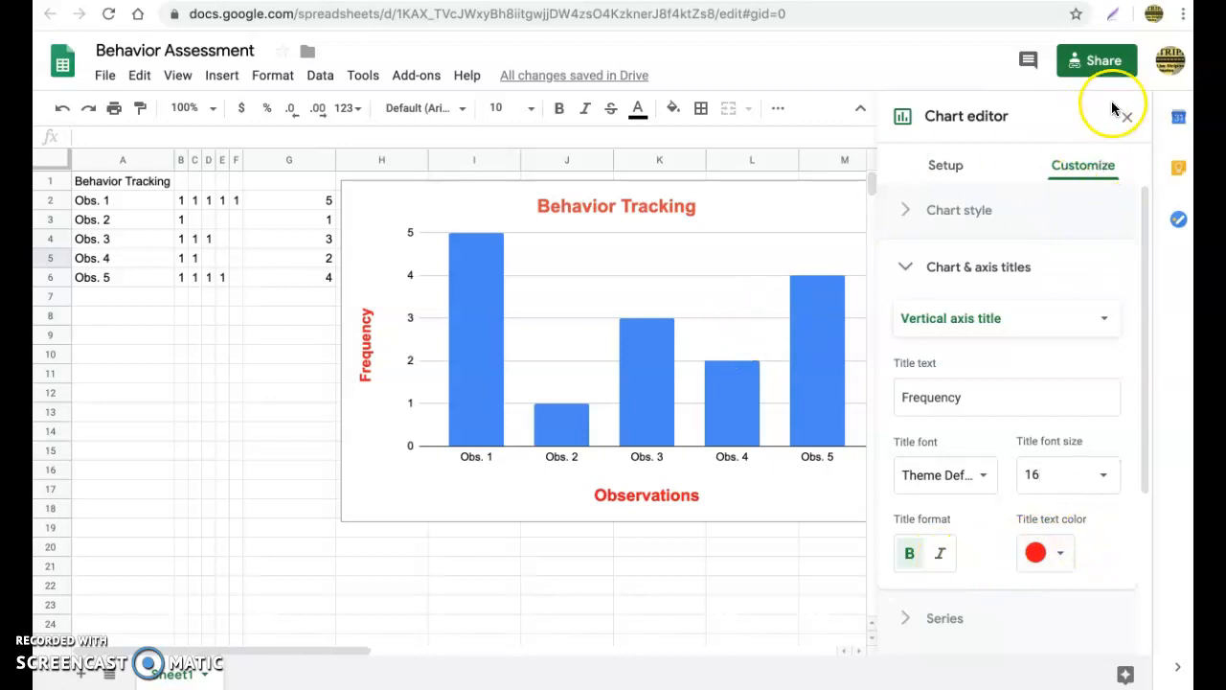
# Close the chart editor, then type a trial note in row 7 and remove it.
pyautogui.click(1127, 116)
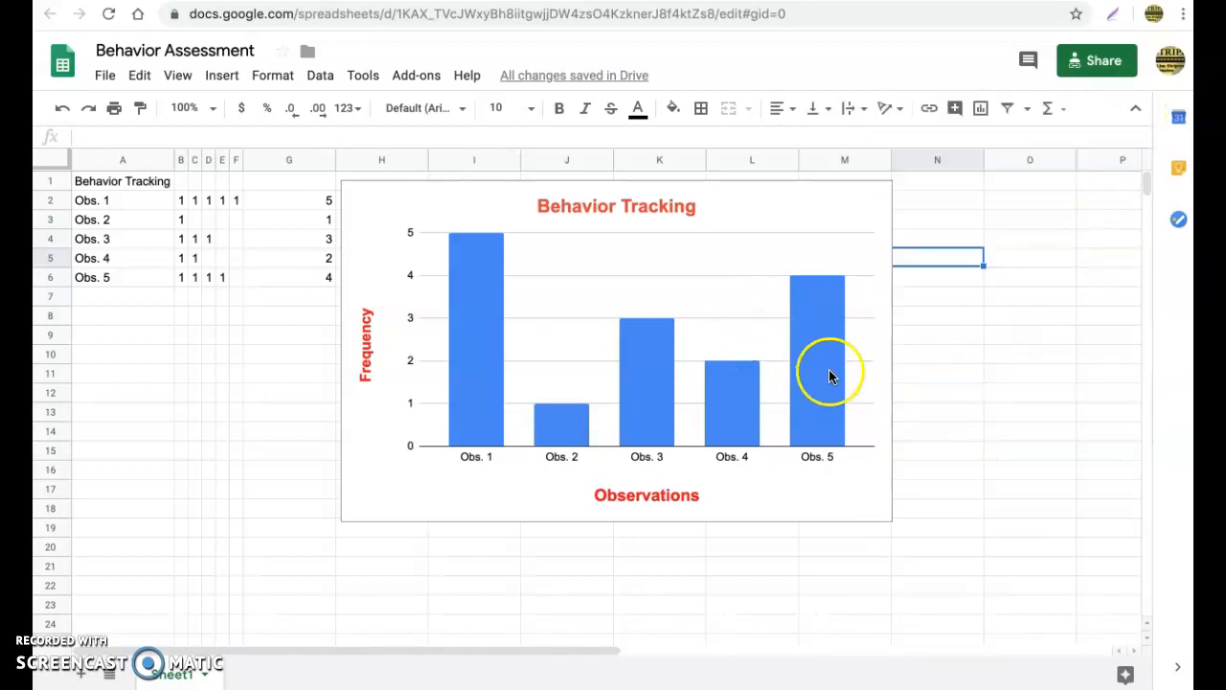
pyautogui.moveTo(687, 501)
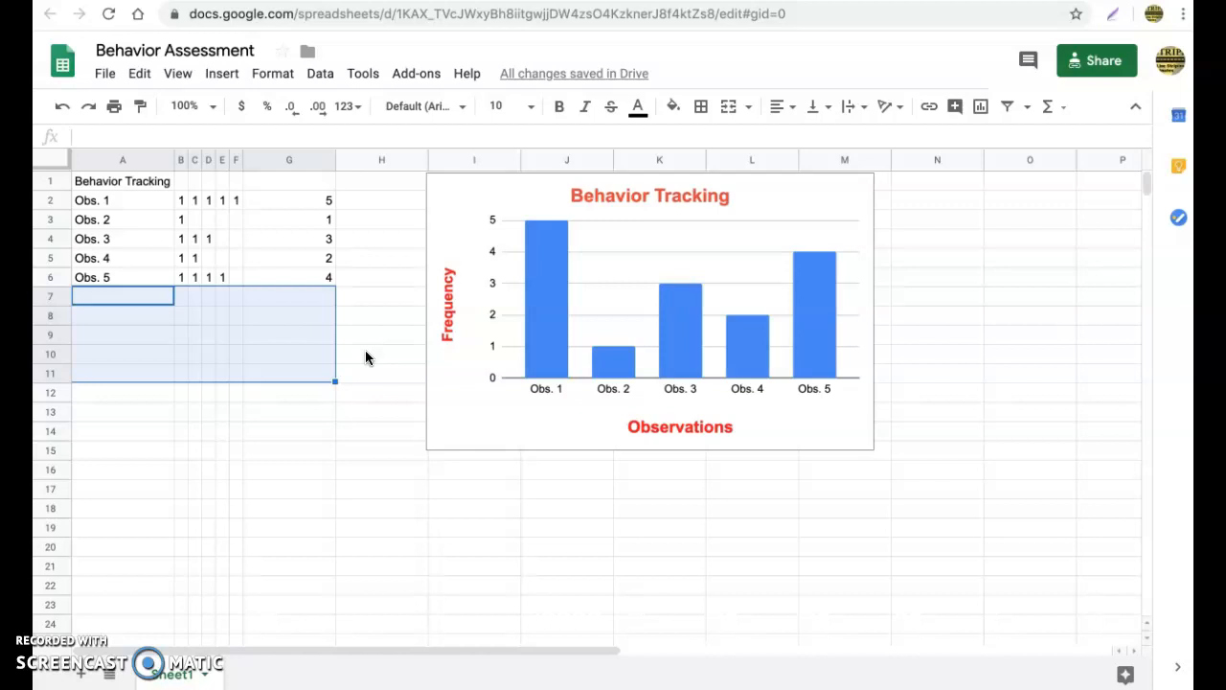
pyautogui.write('I witnessed the student off task ...')
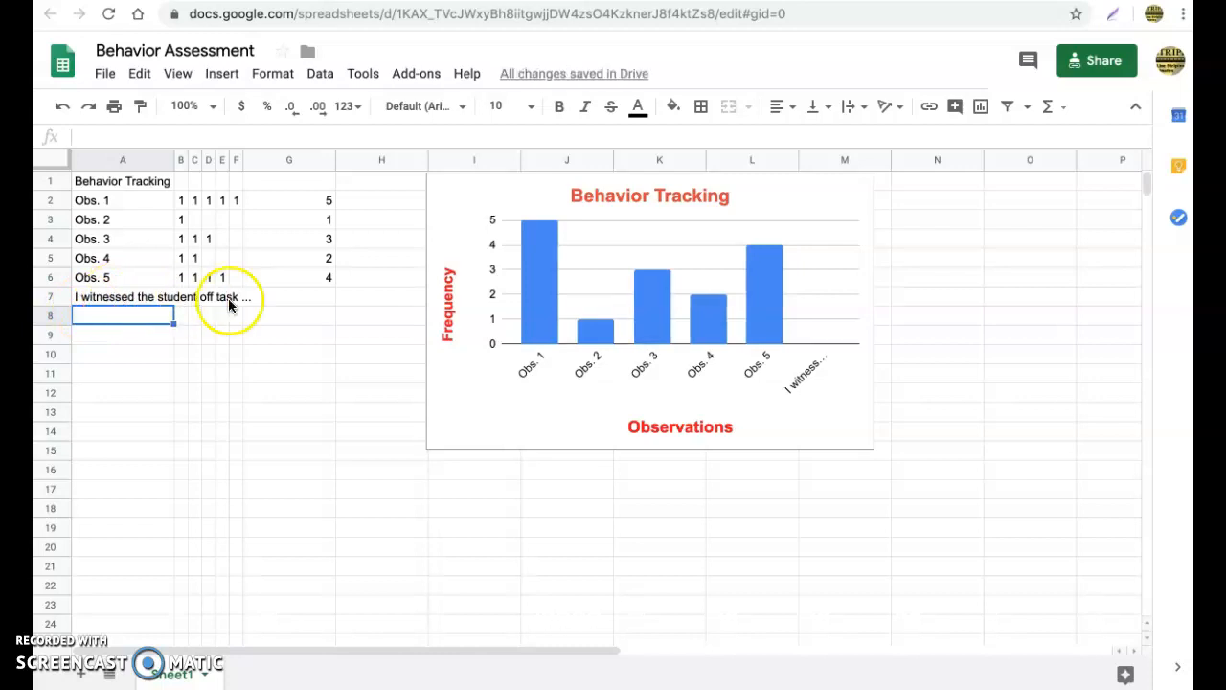
pyautogui.click(129, 295)
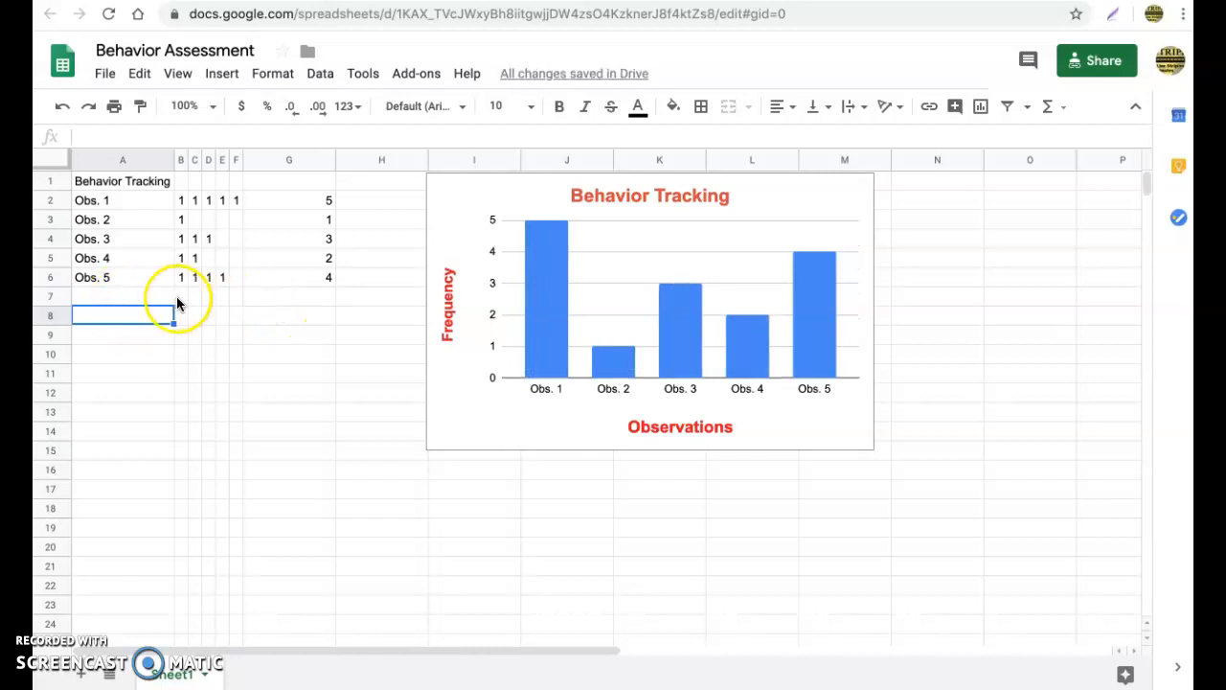
pyautogui.moveTo(216, 295)
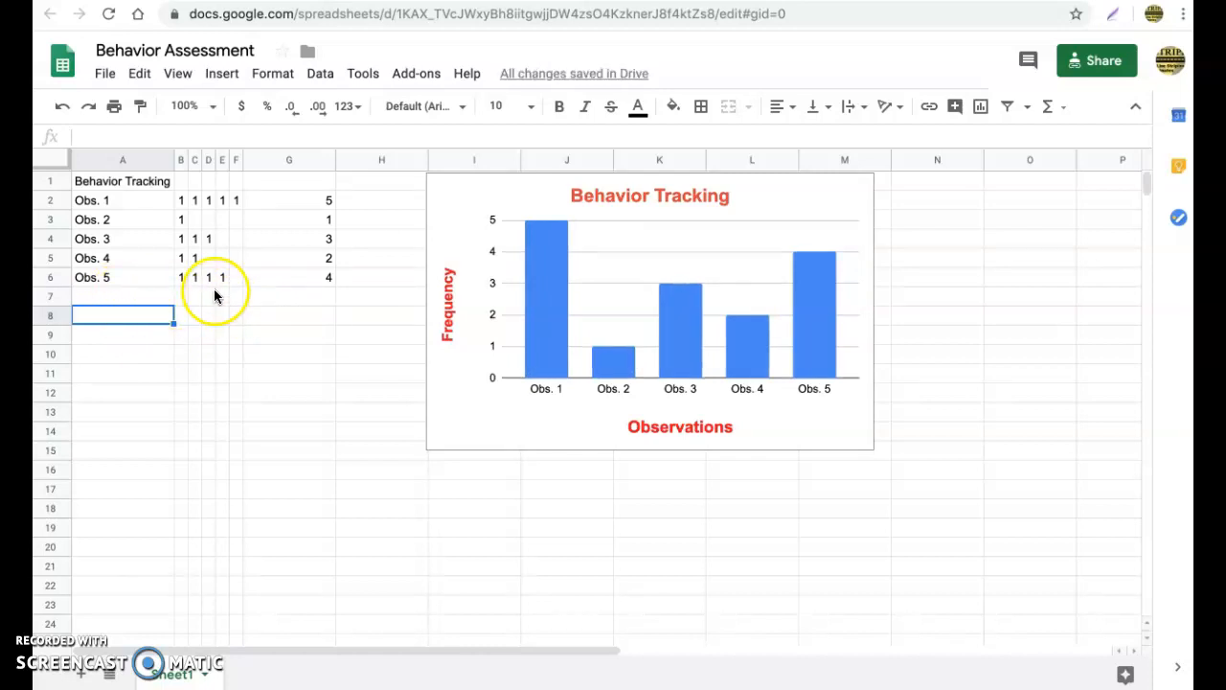
# Merge cells A8:G12 into a single block using Merge all.
pyautogui.moveTo(122, 314); pyautogui.dragTo(281, 395)
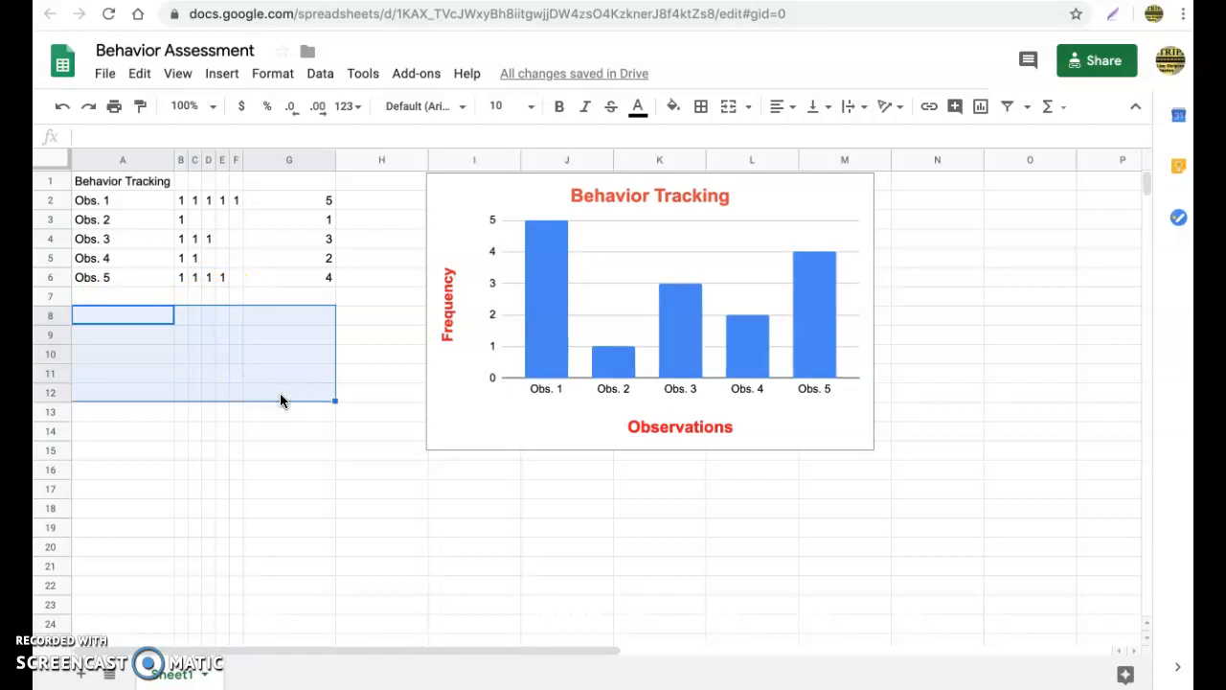
pyautogui.click(273, 74)
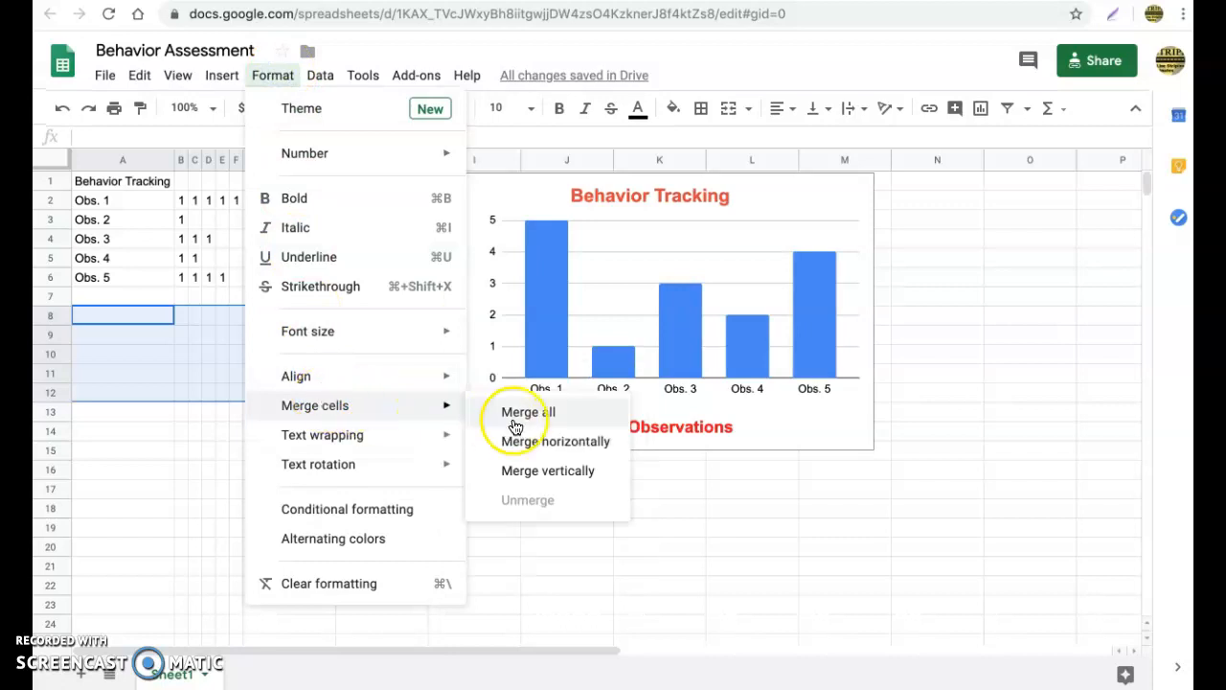
pyautogui.click(528, 412)
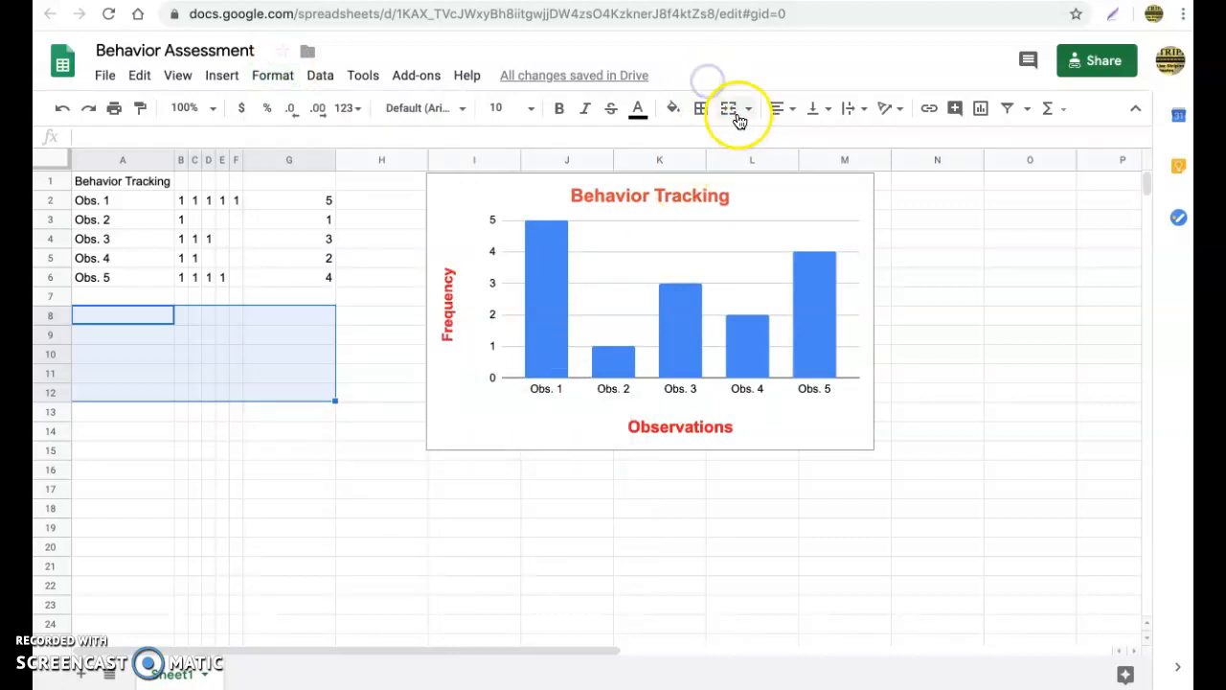
pyautogui.click(728, 106)
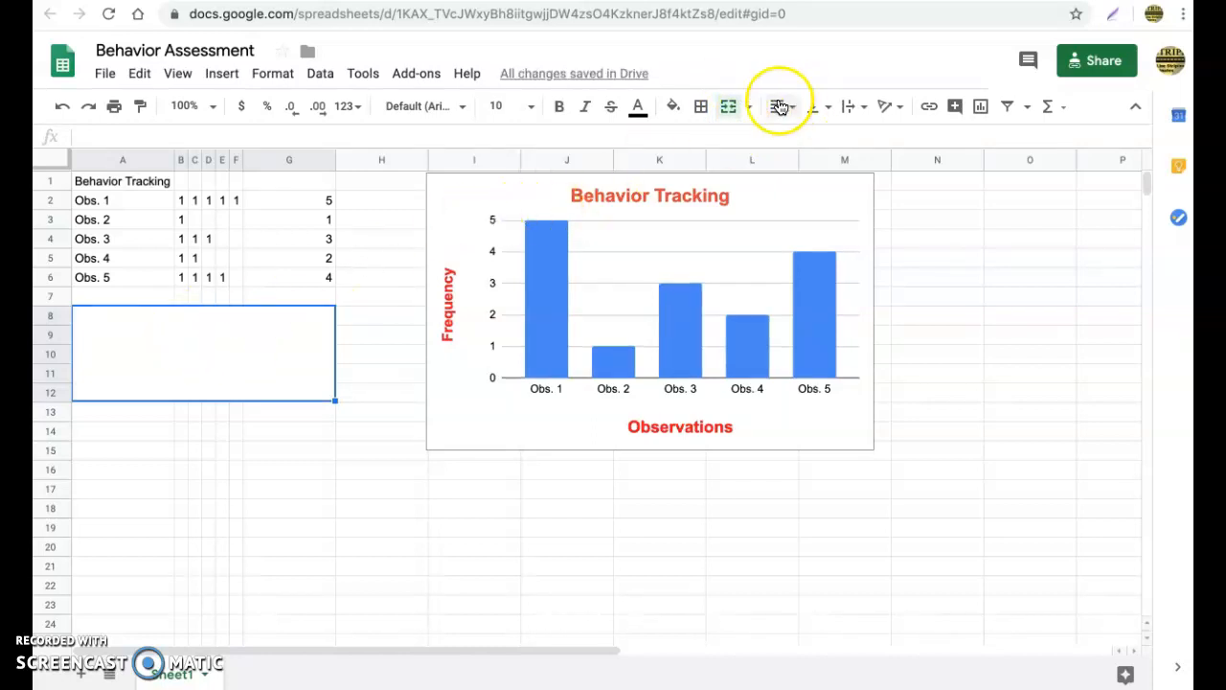
# Give the merged block Oswald font, size 12, top-left alignment and text wrapping.
pyautogui.click(419, 105)
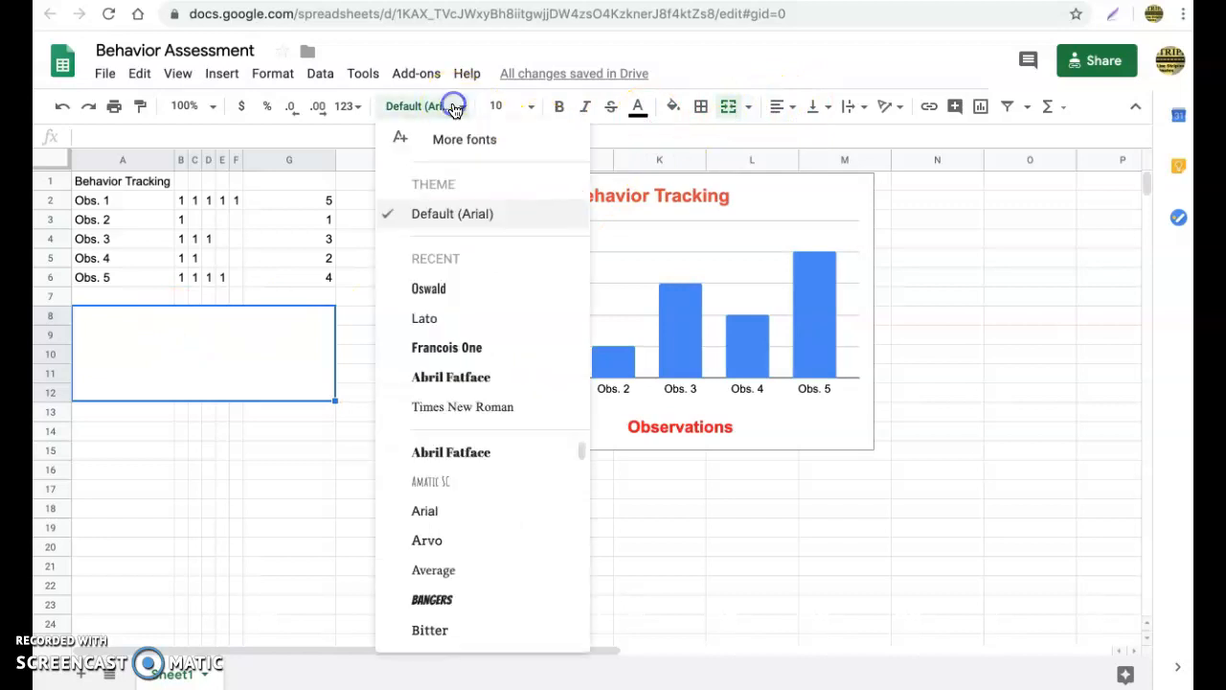
pyautogui.click(428, 287)
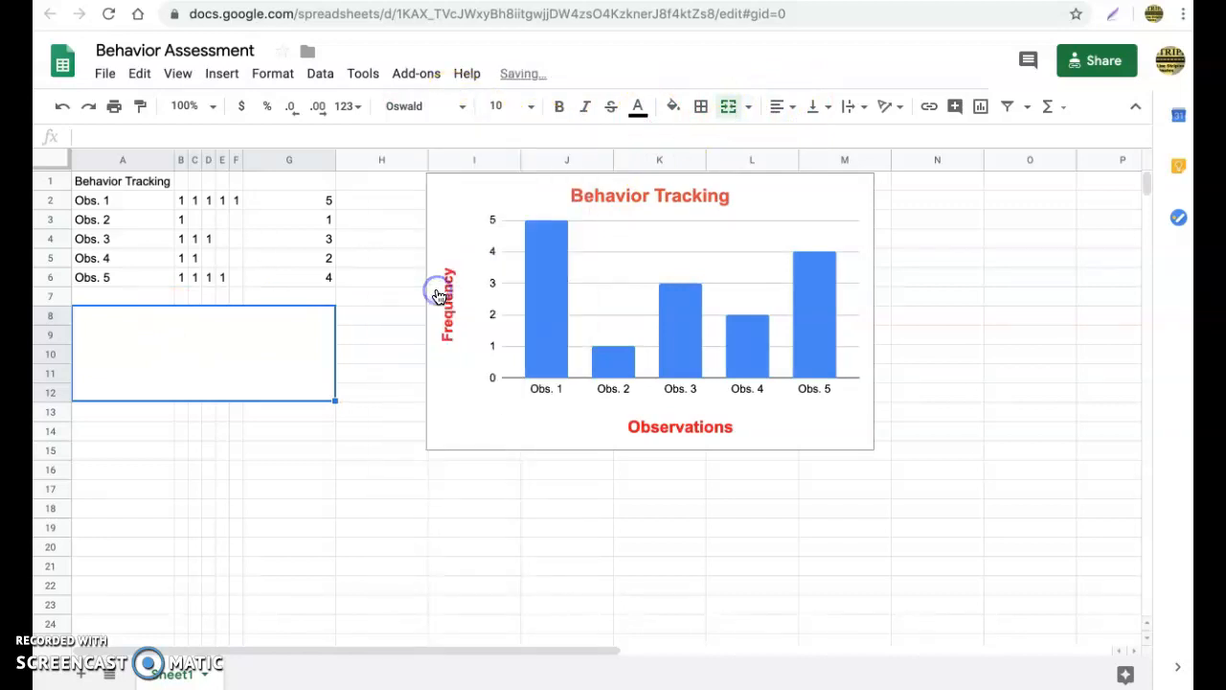
pyautogui.click(508, 106)
pyautogui.write('12')
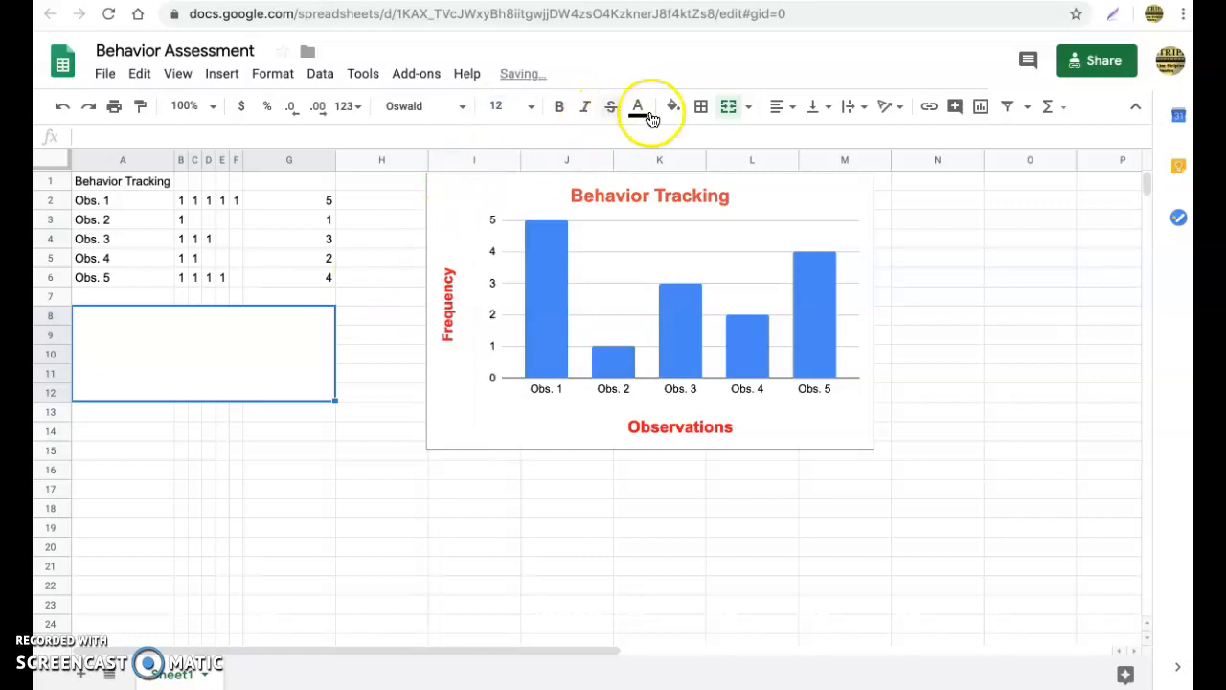
pyautogui.click(781, 106)
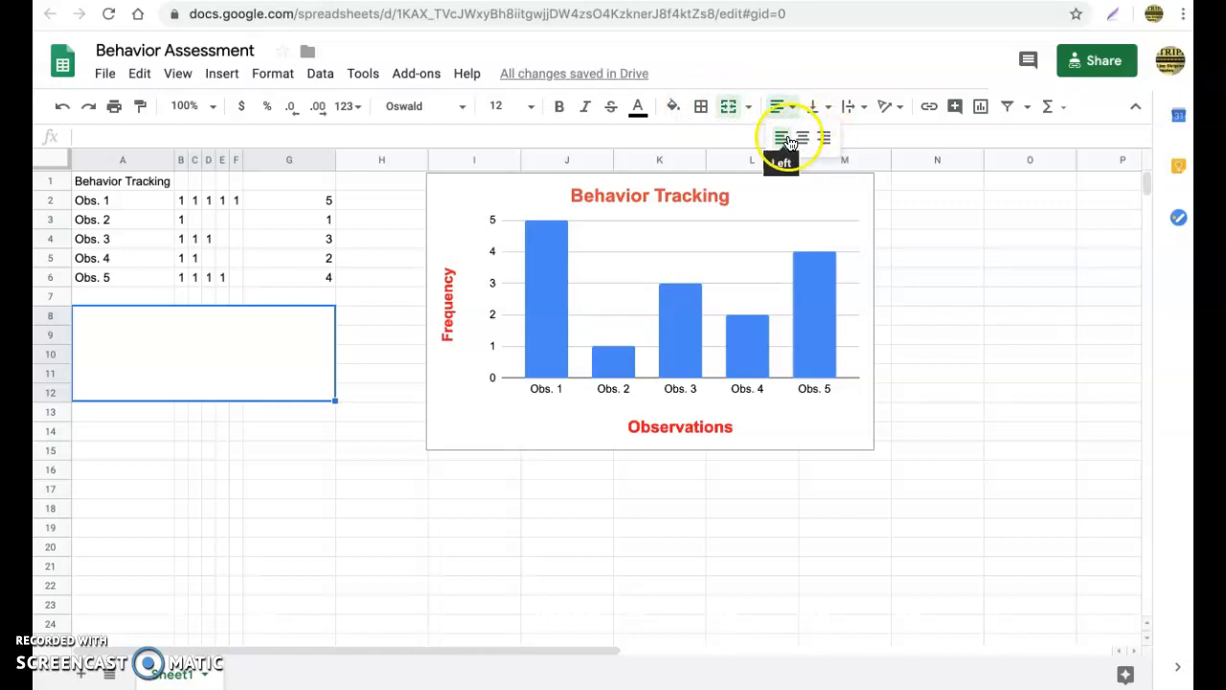
pyautogui.moveTo(813, 107)
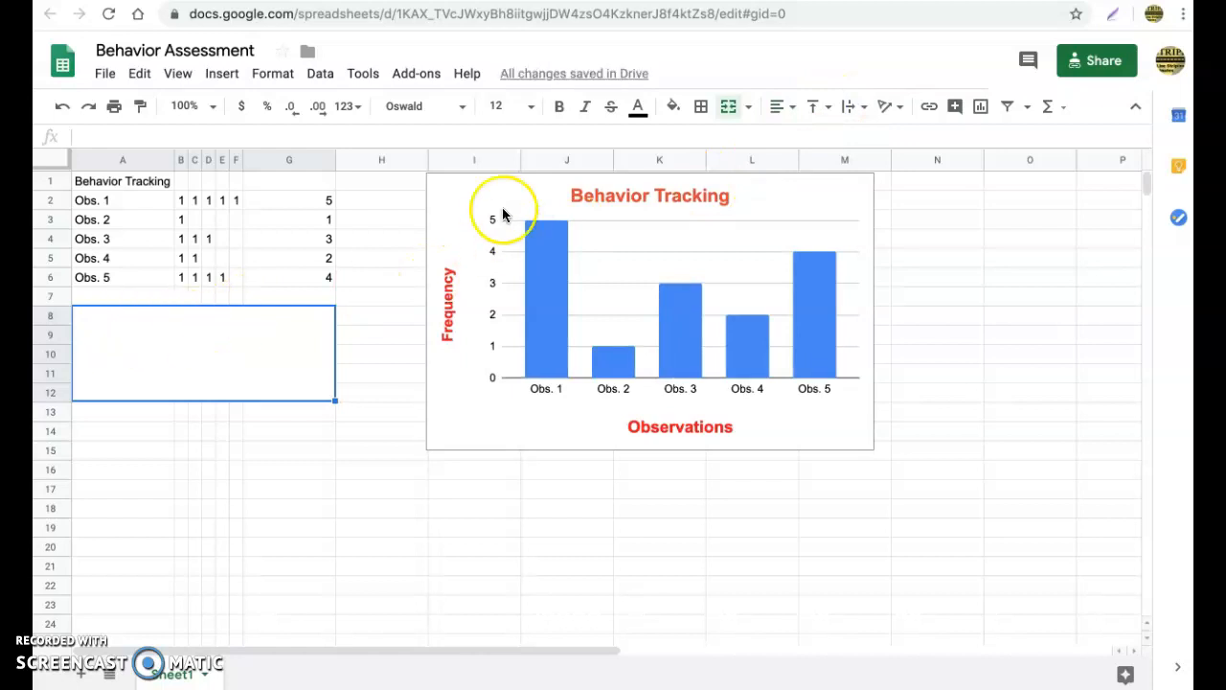
pyautogui.moveTo(800, 134)
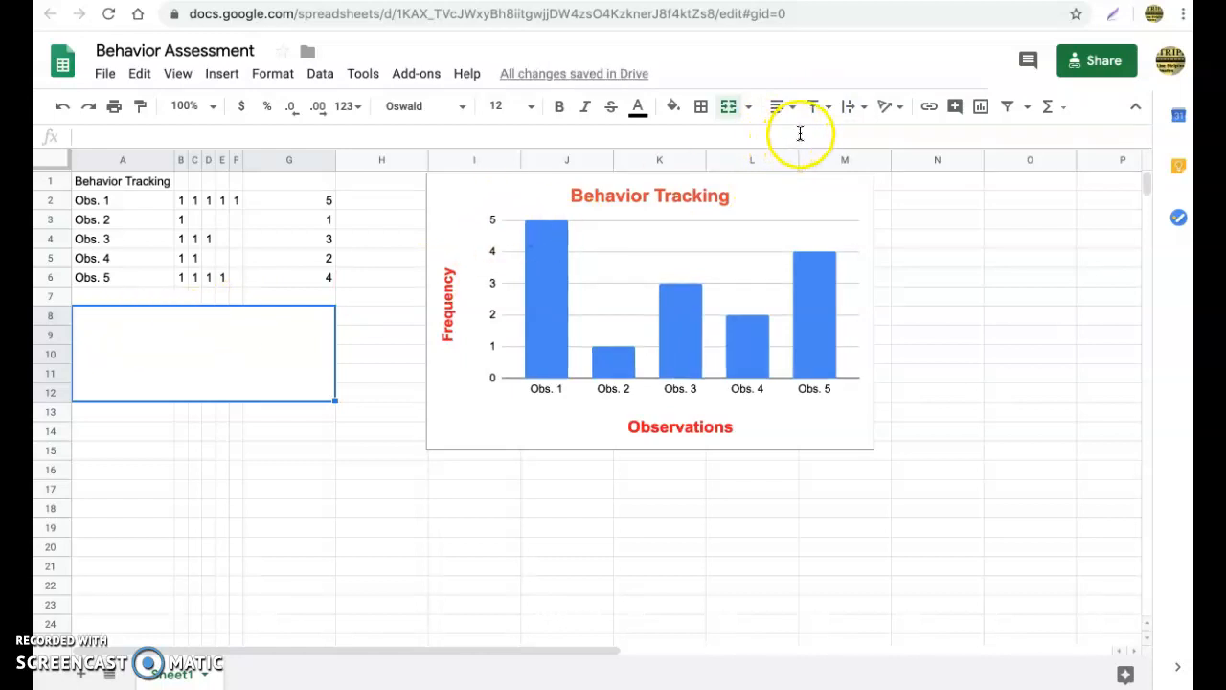
pyautogui.click(817, 106)
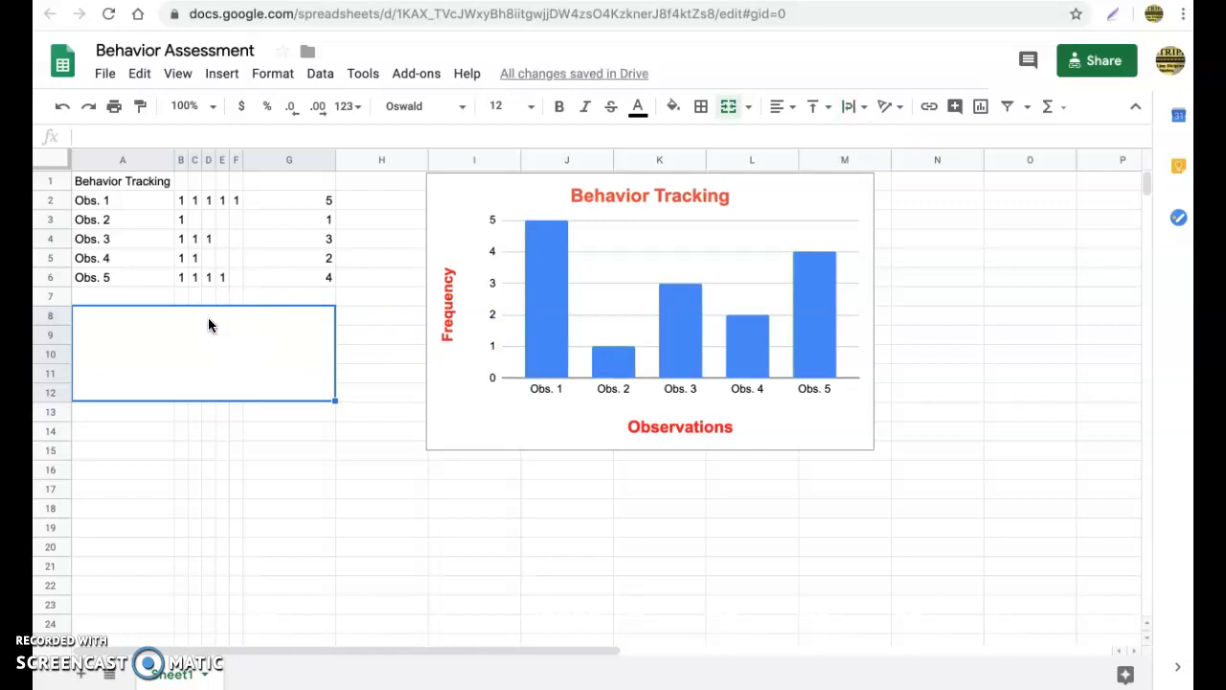
# Enter the summary that the student is often off task, though some days were better.
pyautogui.write('The student was off t')
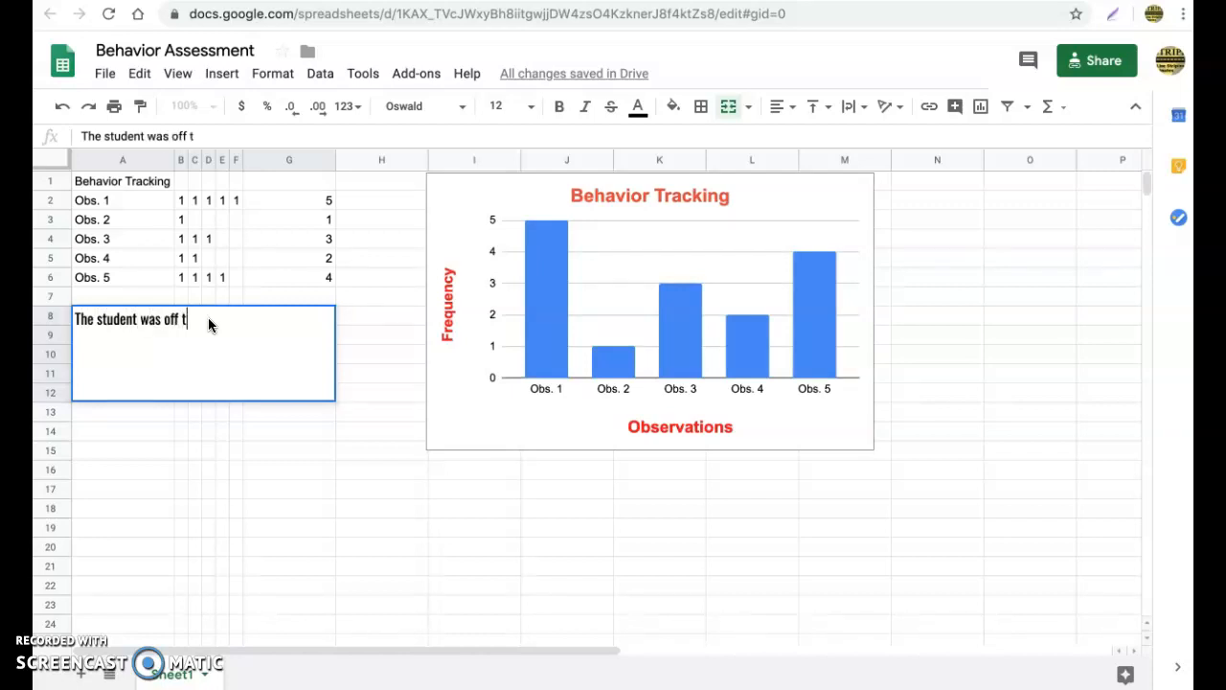
pyautogui.write('ask')
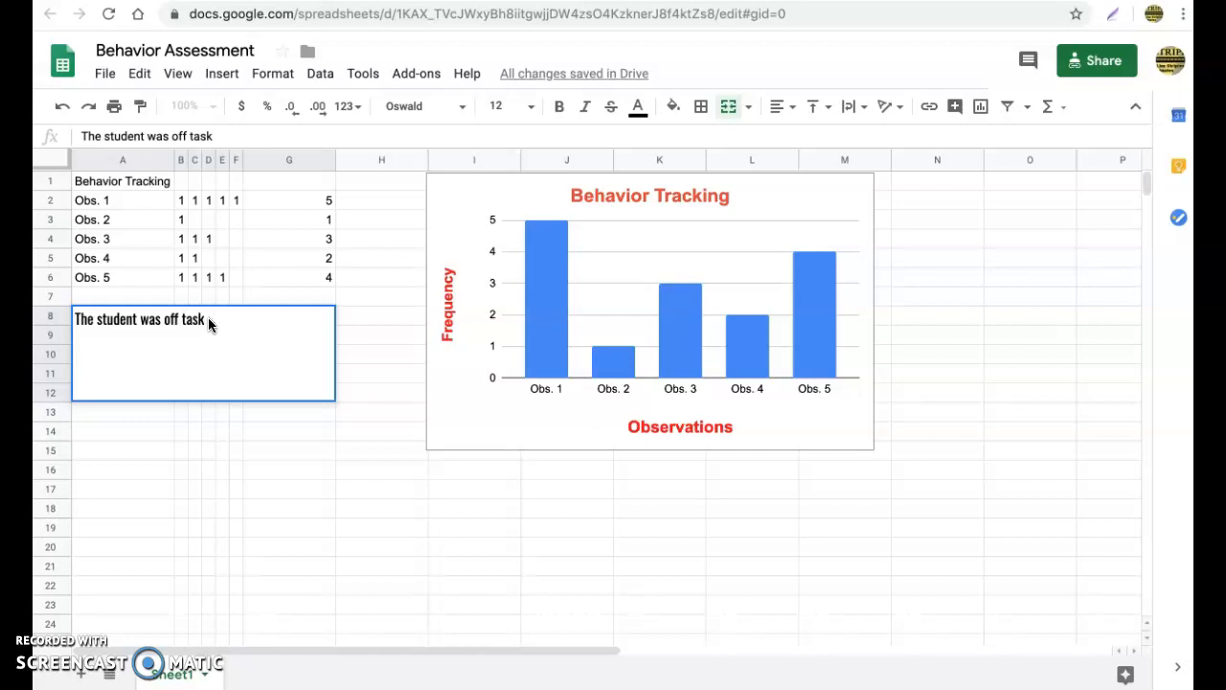
pyautogui.write('multiple times during the lesson.')
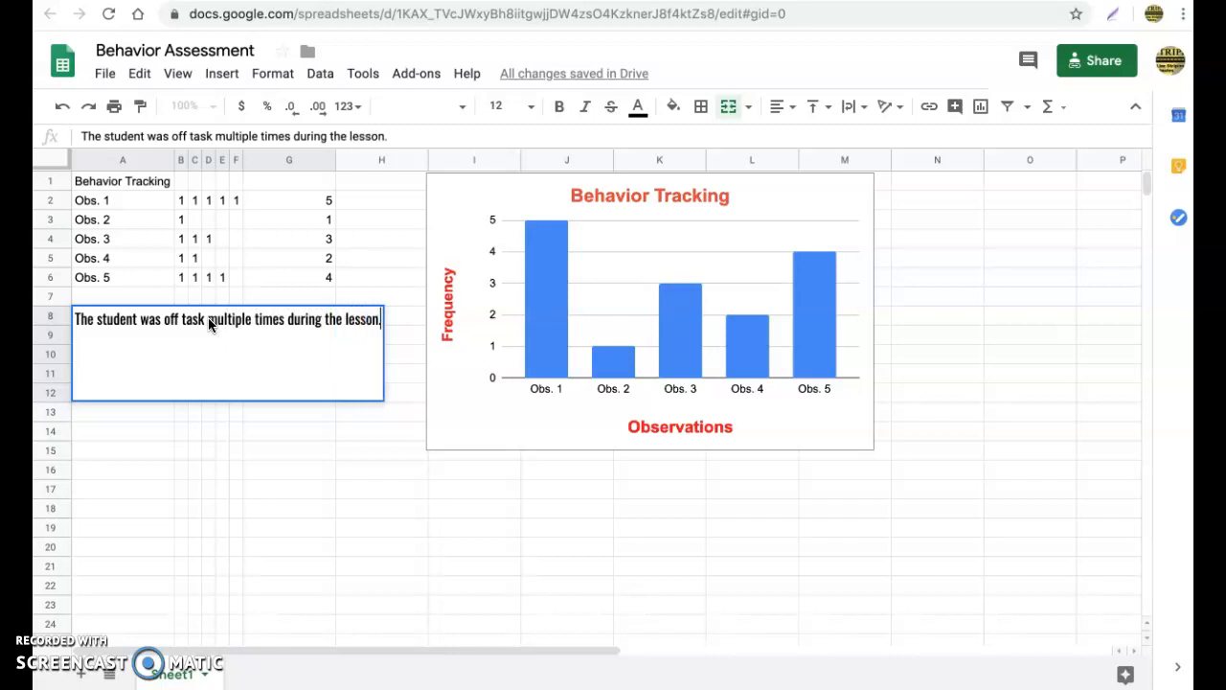
pyautogui.write('However, some days were better than others.')
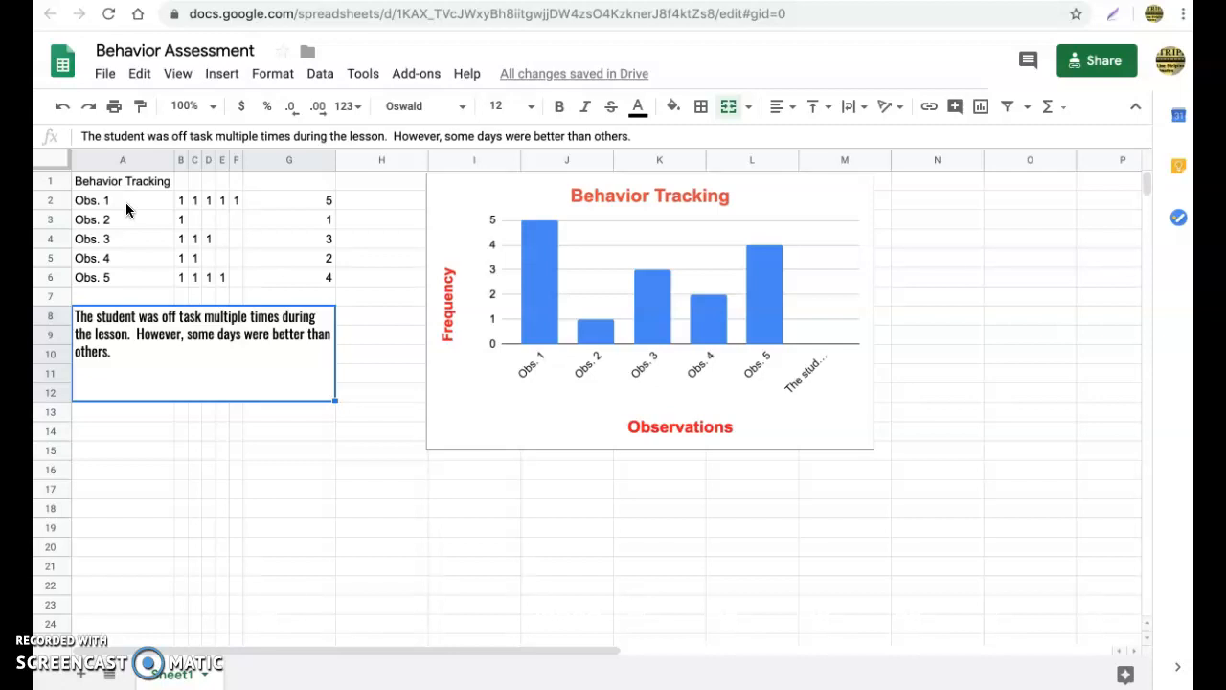
pyautogui.moveTo(669, 228)
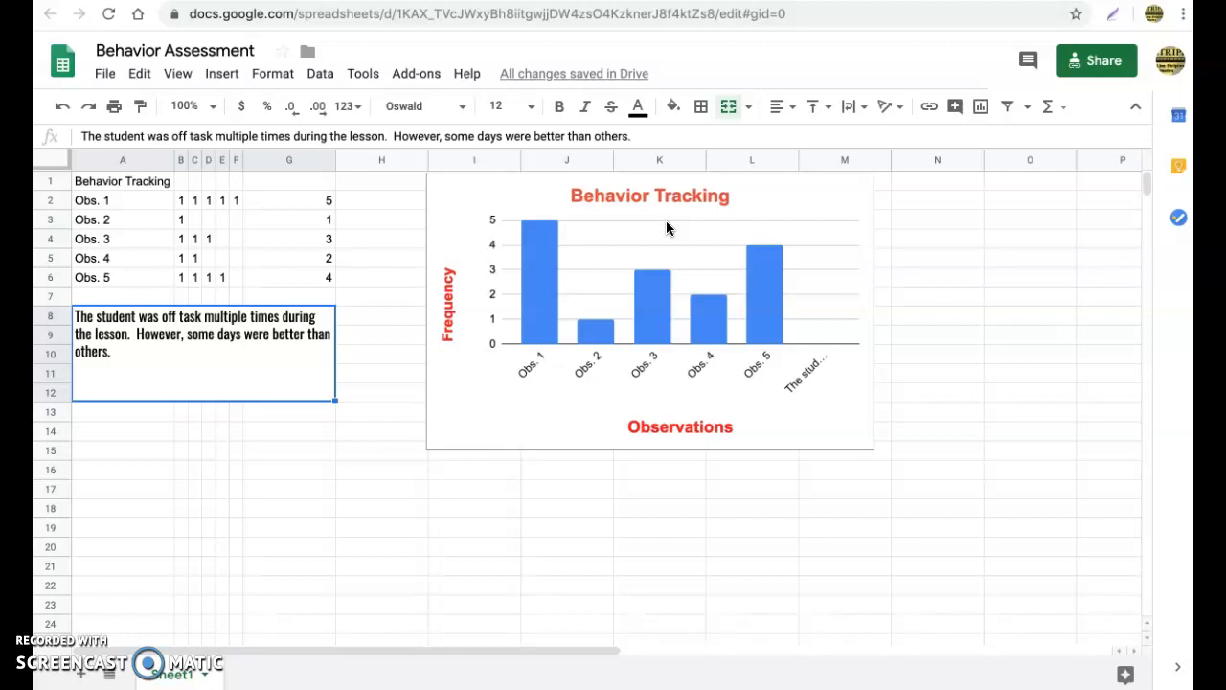
# Set link sharing to 'On - Public on the web' and save it.
pyautogui.click(1097, 60)
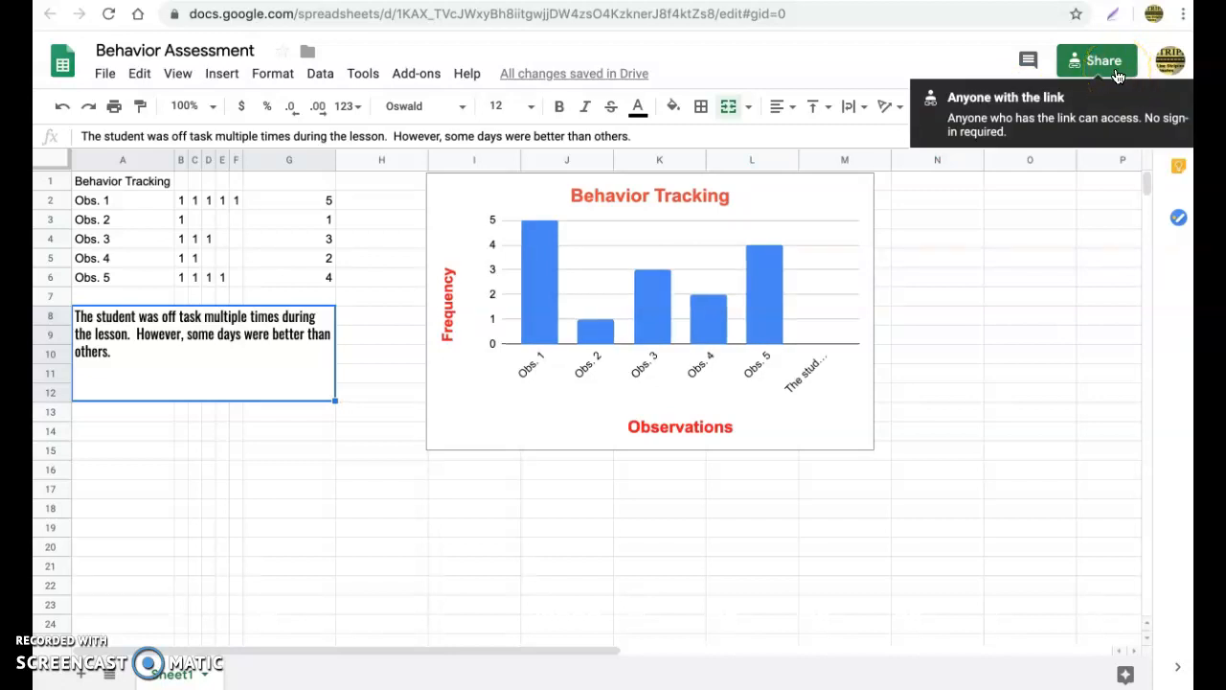
pyautogui.click(1096, 61)
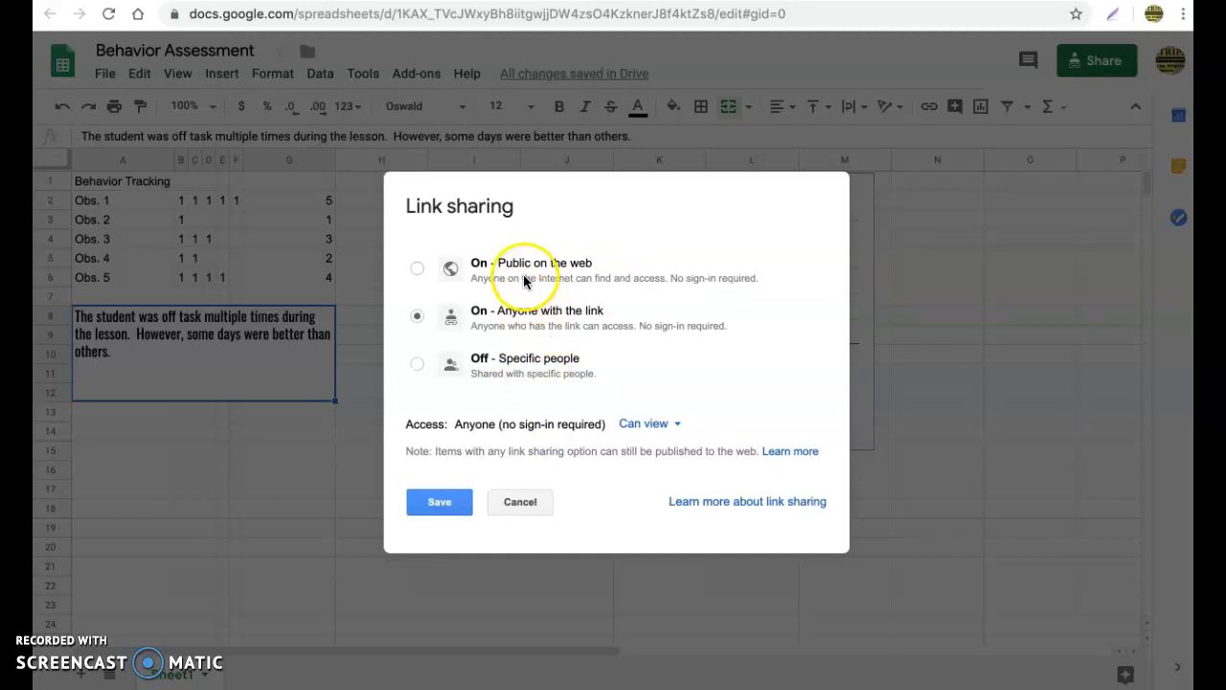
pyautogui.click(417, 268)
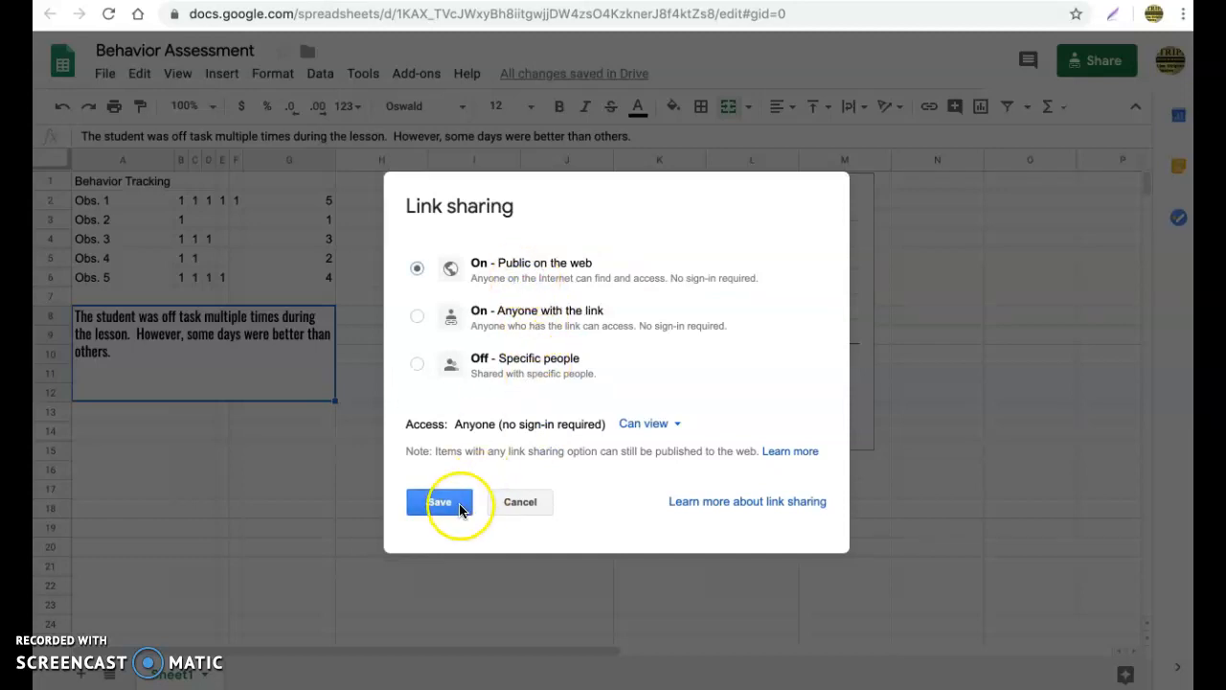
pyautogui.click(440, 501)
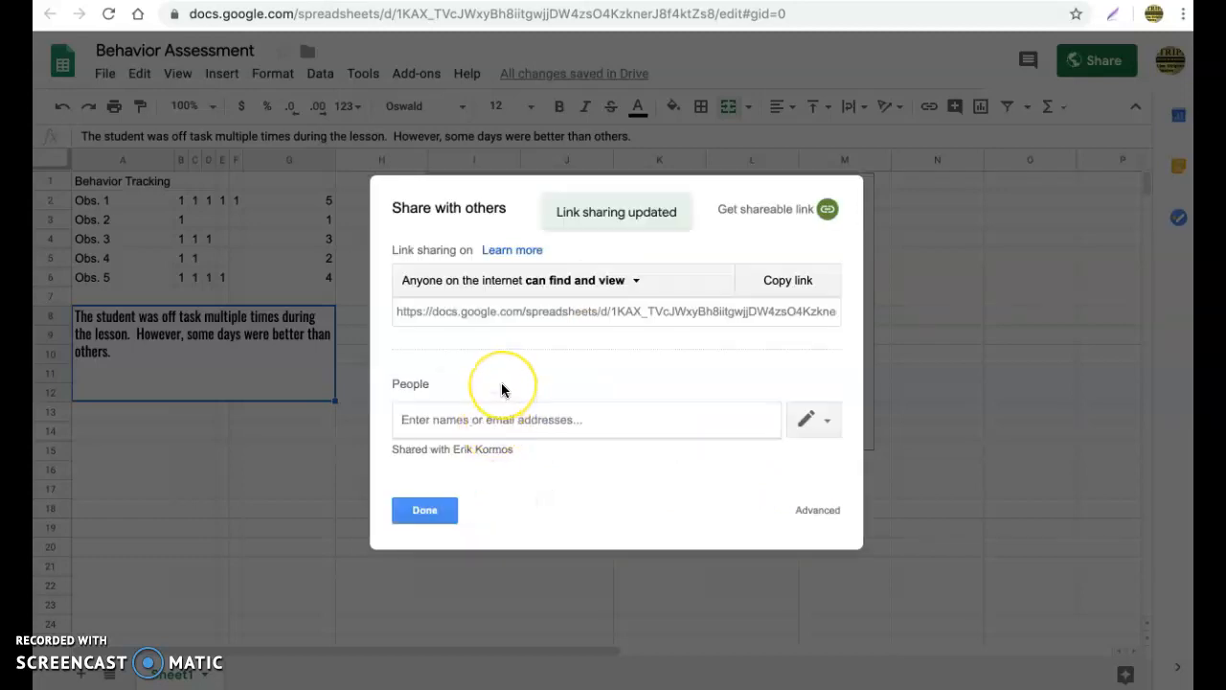
# Copy the public share link from the Share with others dialog.
pyautogui.click(566, 279)
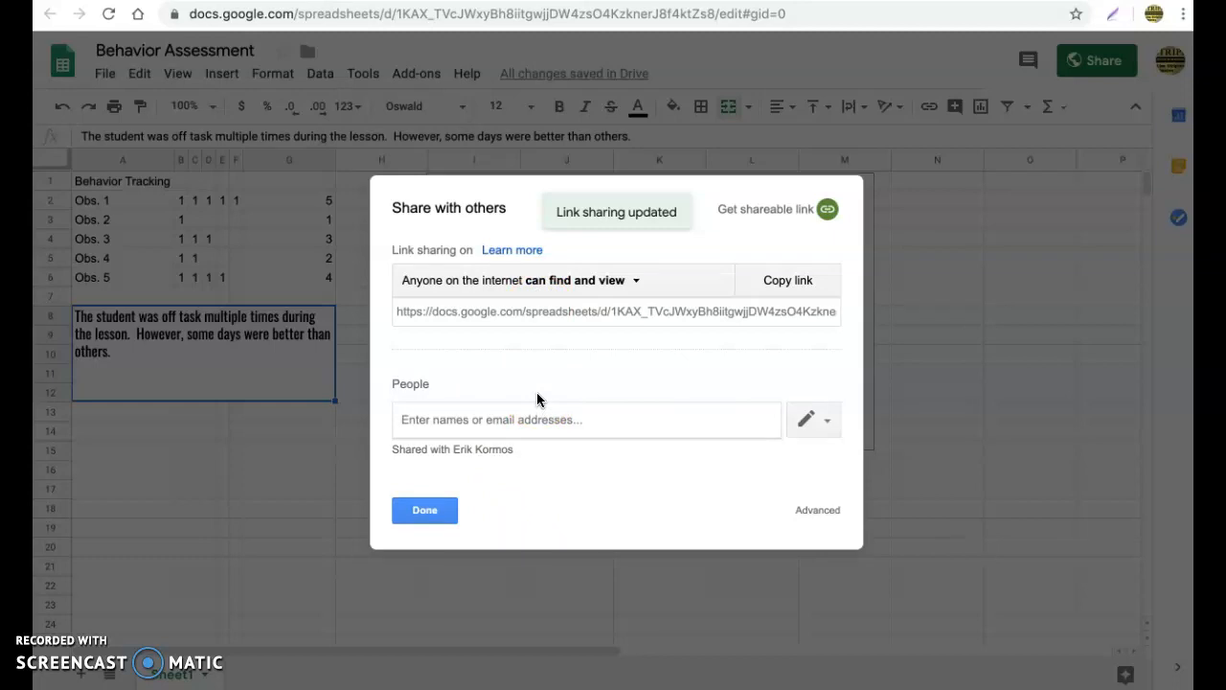
pyautogui.moveTo(560, 383)
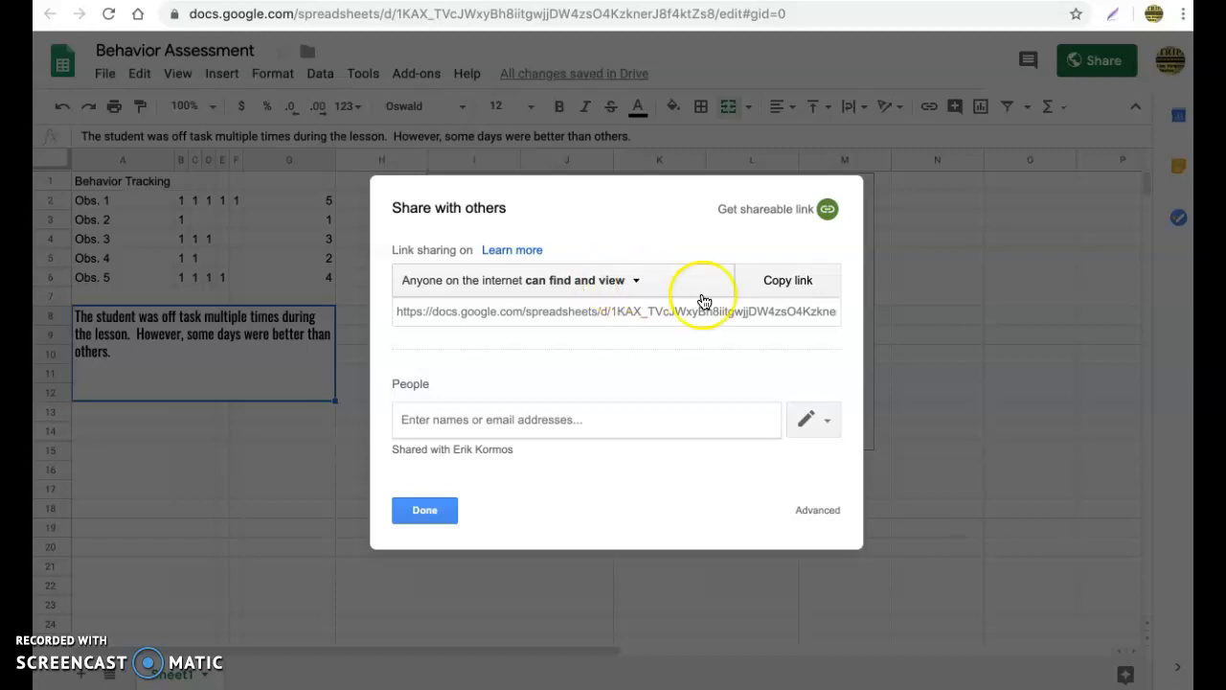
pyautogui.click(787, 280)
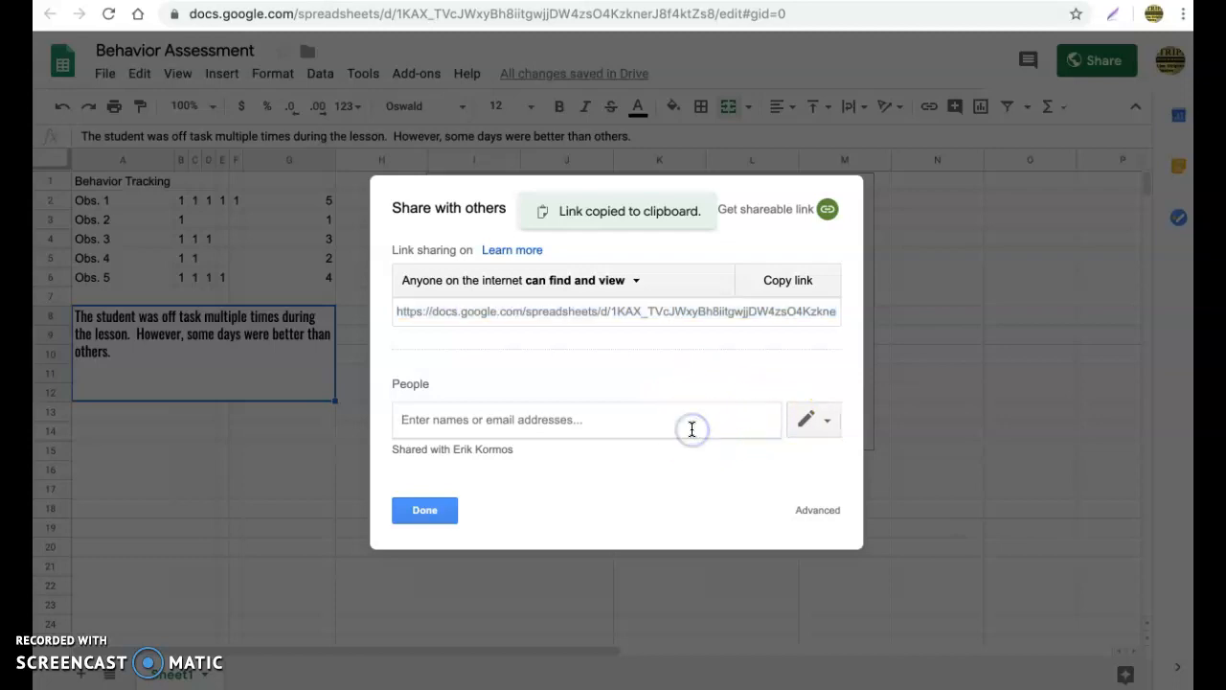
pyautogui.moveTo(809, 420)
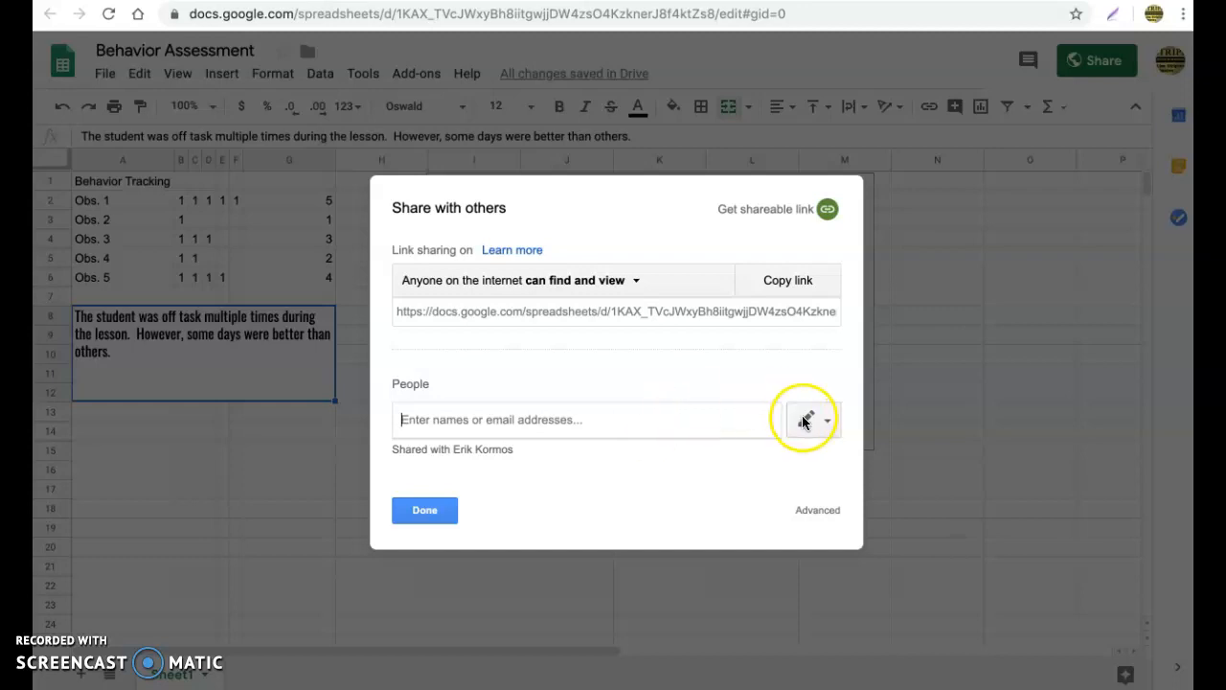
# Make invited people and link access view-only, recopy the link, and close sharing.
pyautogui.click(807, 420)
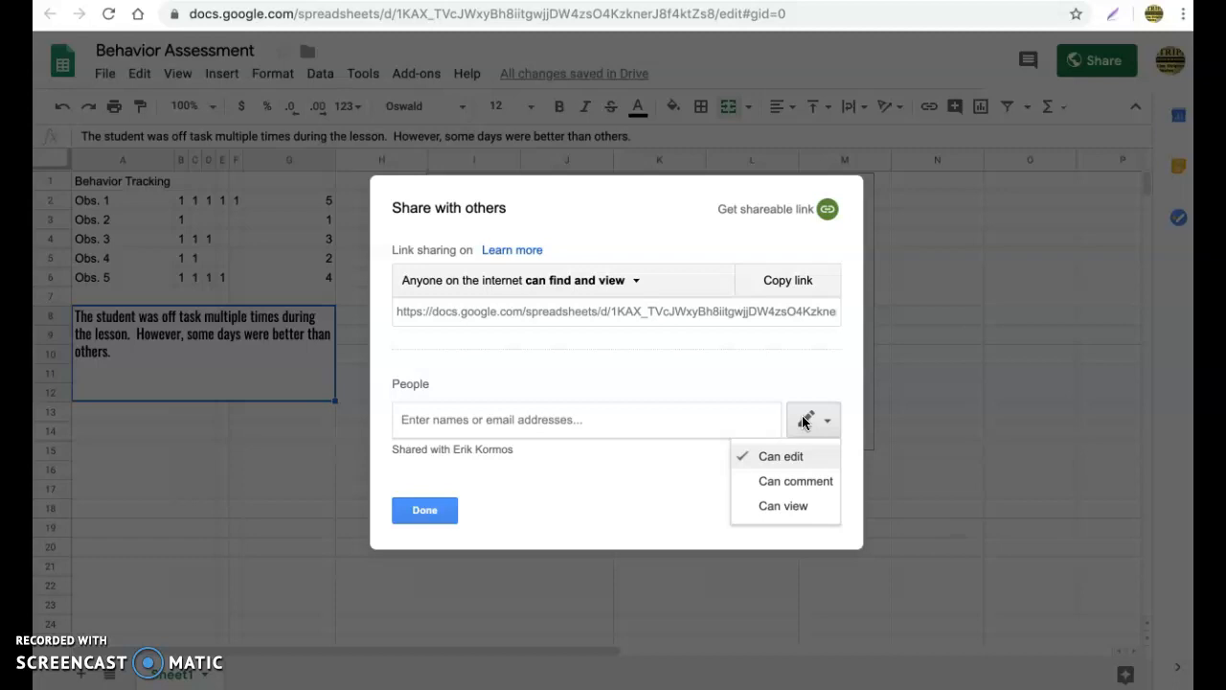
pyautogui.click(783, 505)
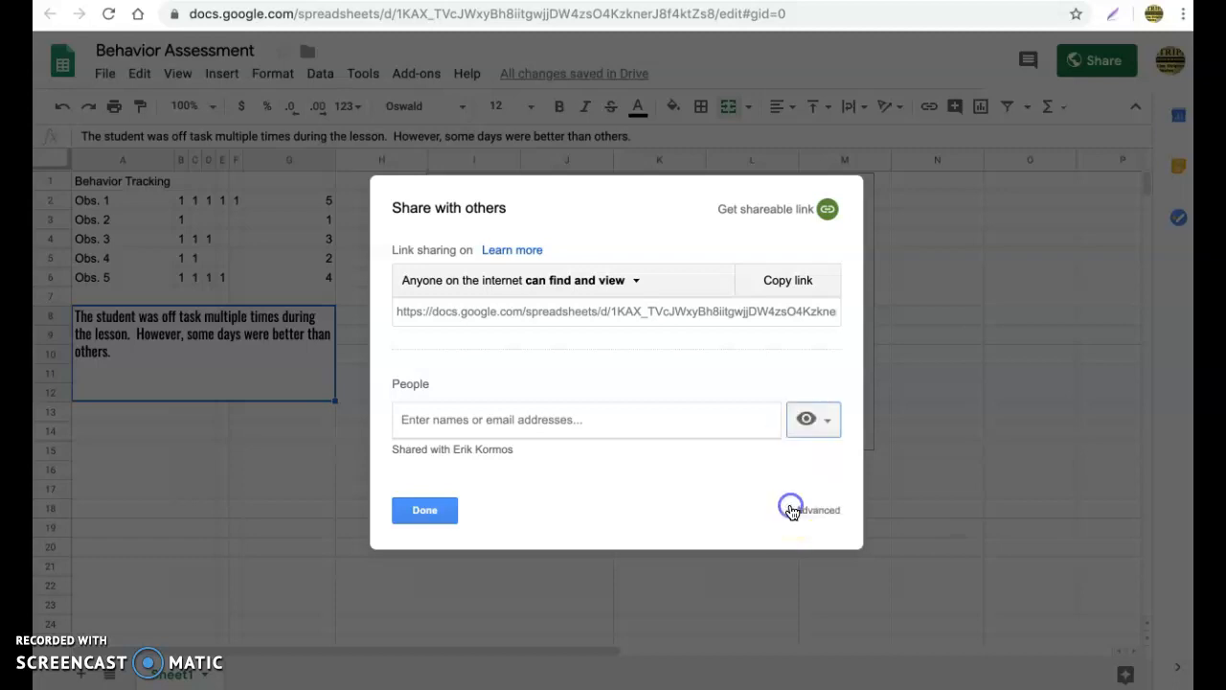
pyautogui.moveTo(624, 288)
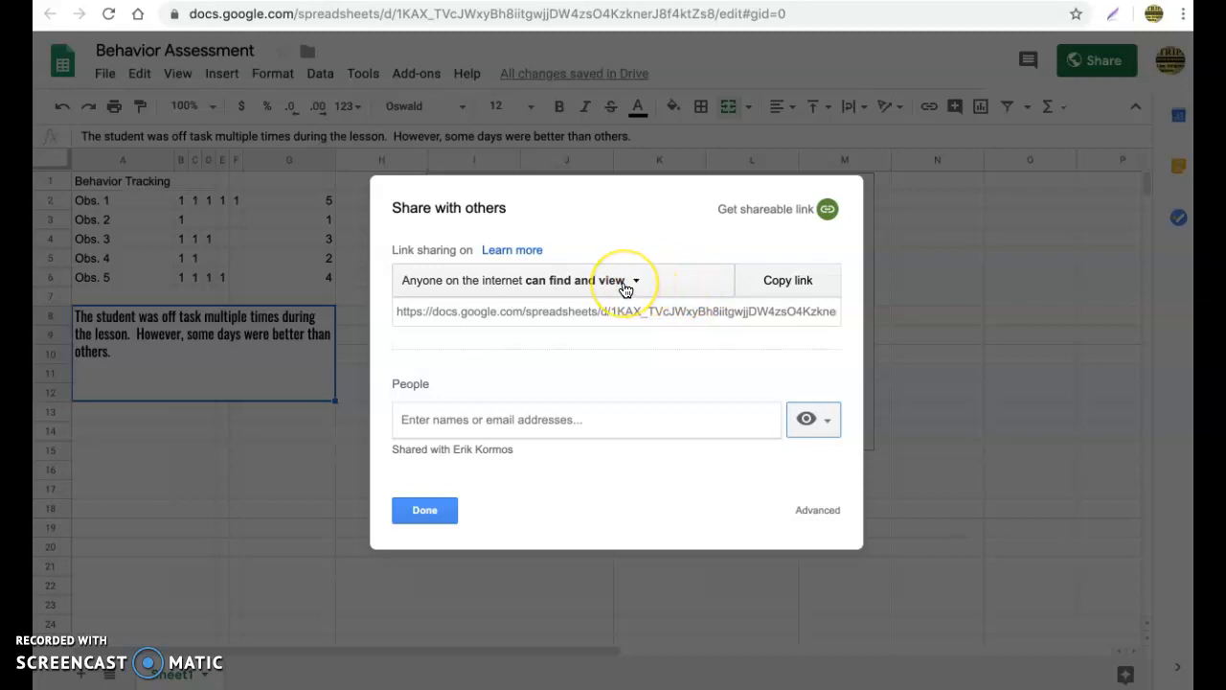
pyautogui.click(622, 280)
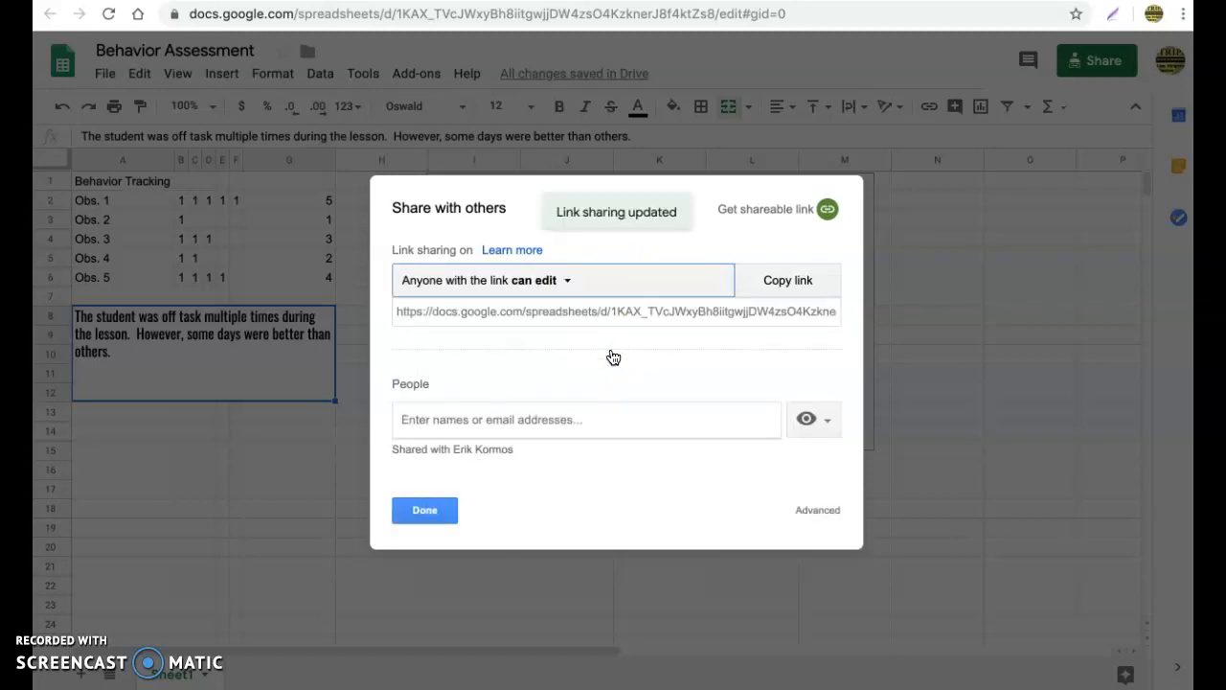
pyautogui.moveTo(612, 356)
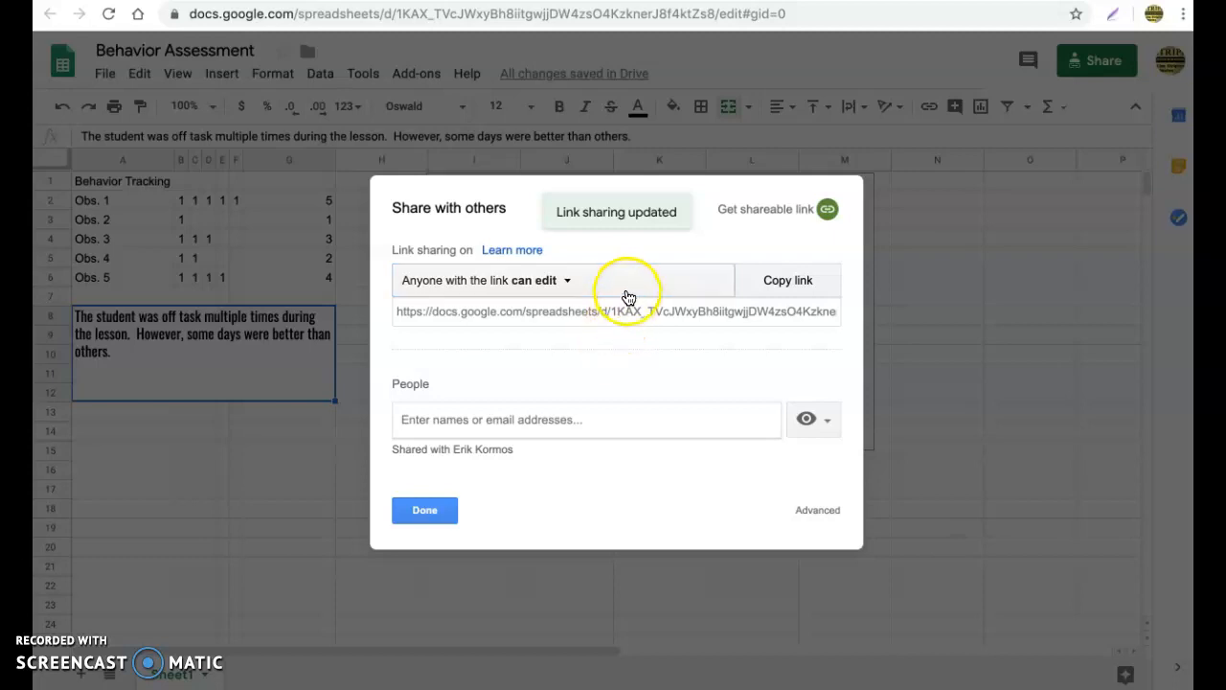
pyautogui.click(538, 280)
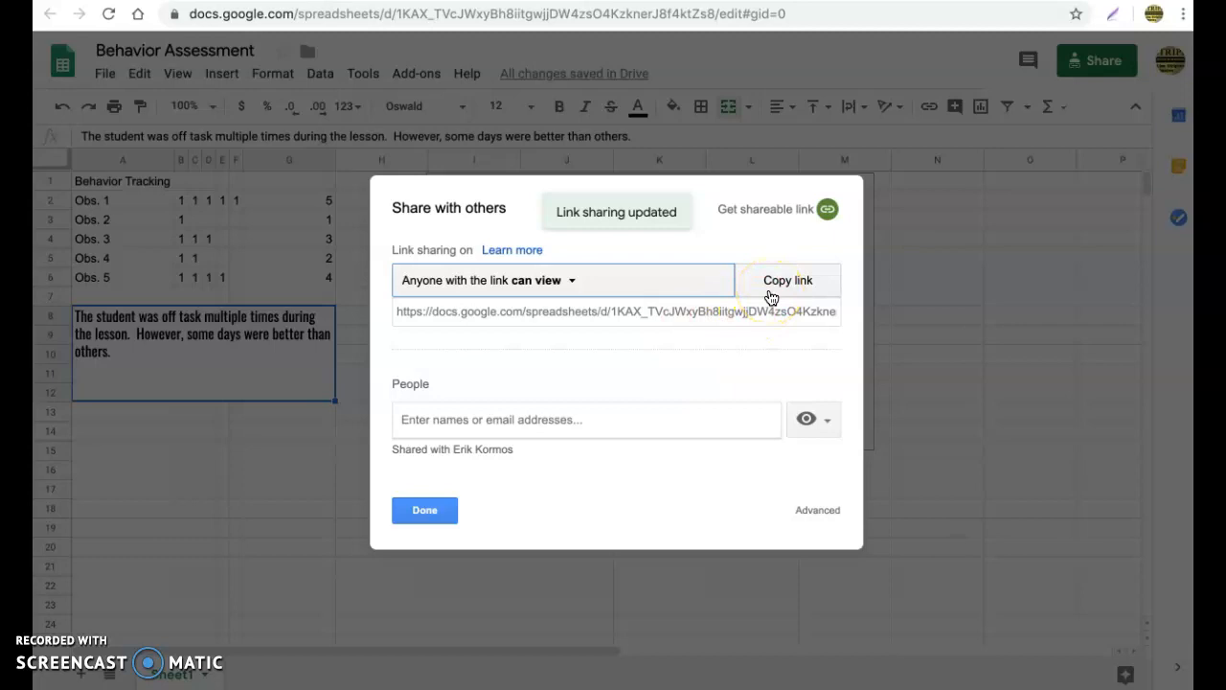
pyautogui.click(787, 280)
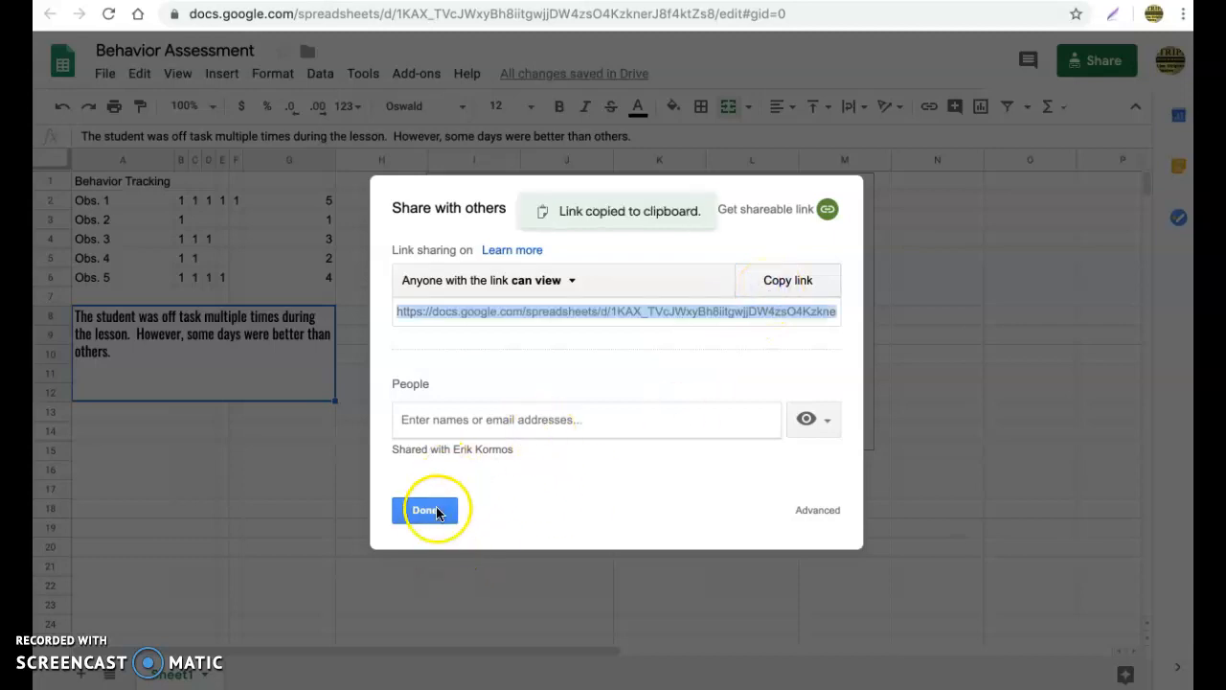
pyautogui.click(425, 509)
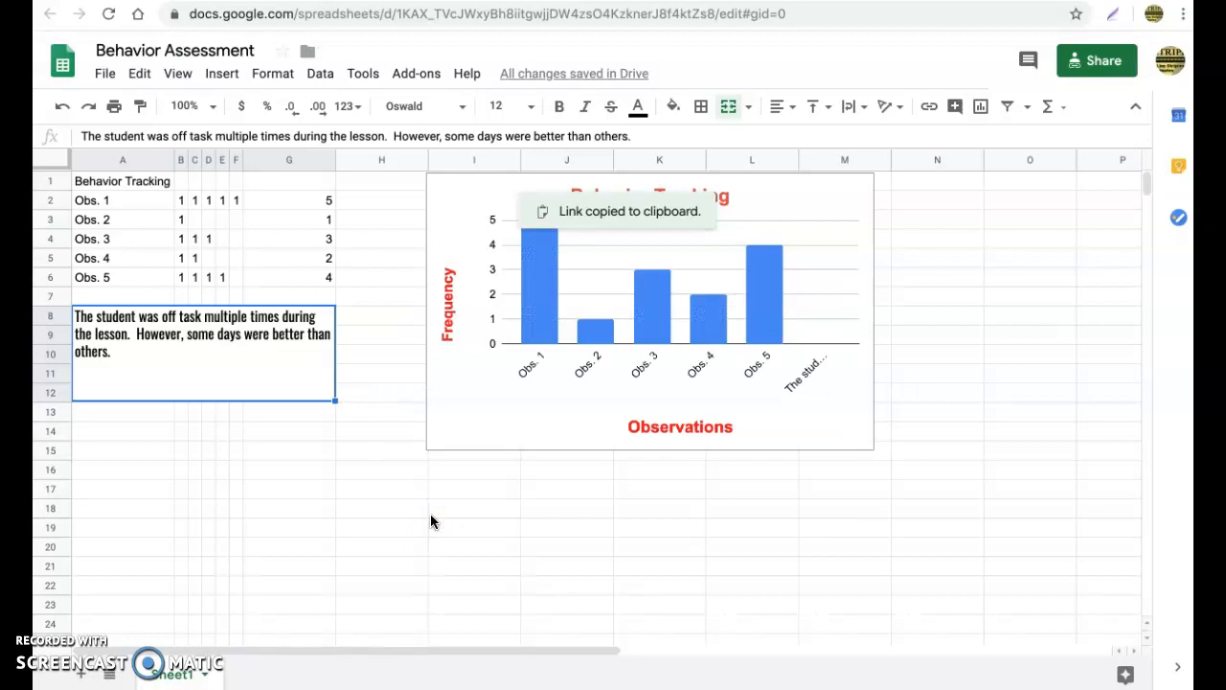